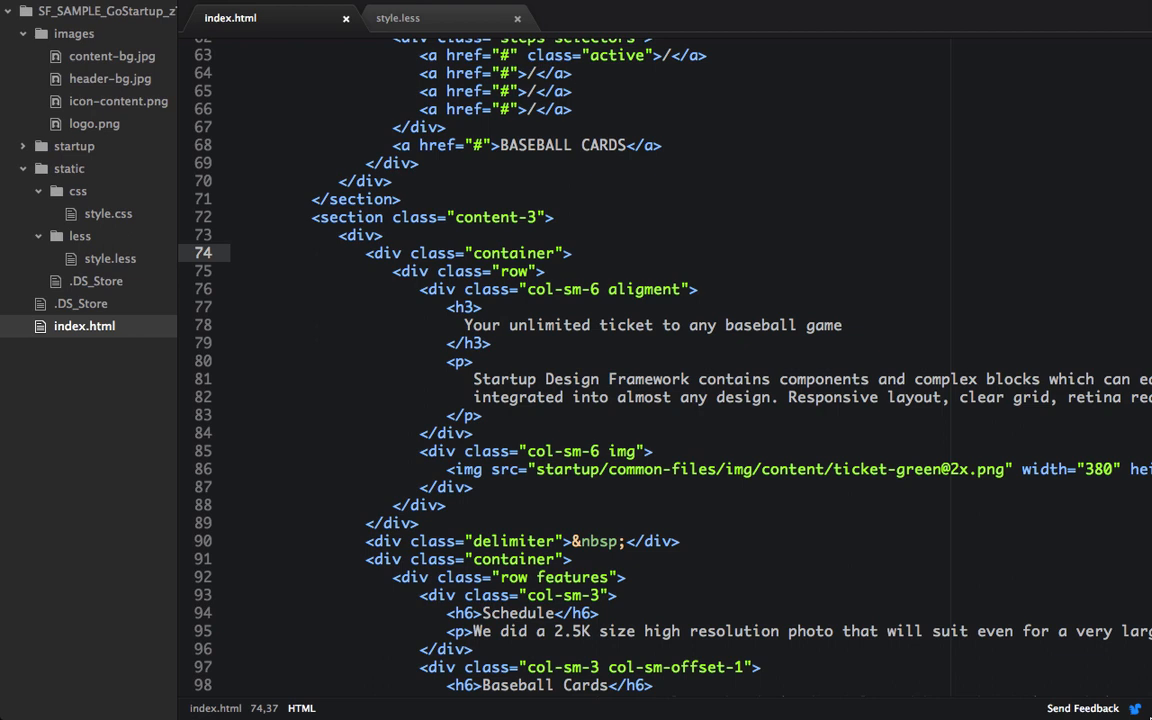
- Rename the content-3 container class to container-top and begin a nested container div beneath it
{"action": "left_click", "coordinate": [554, 252]}
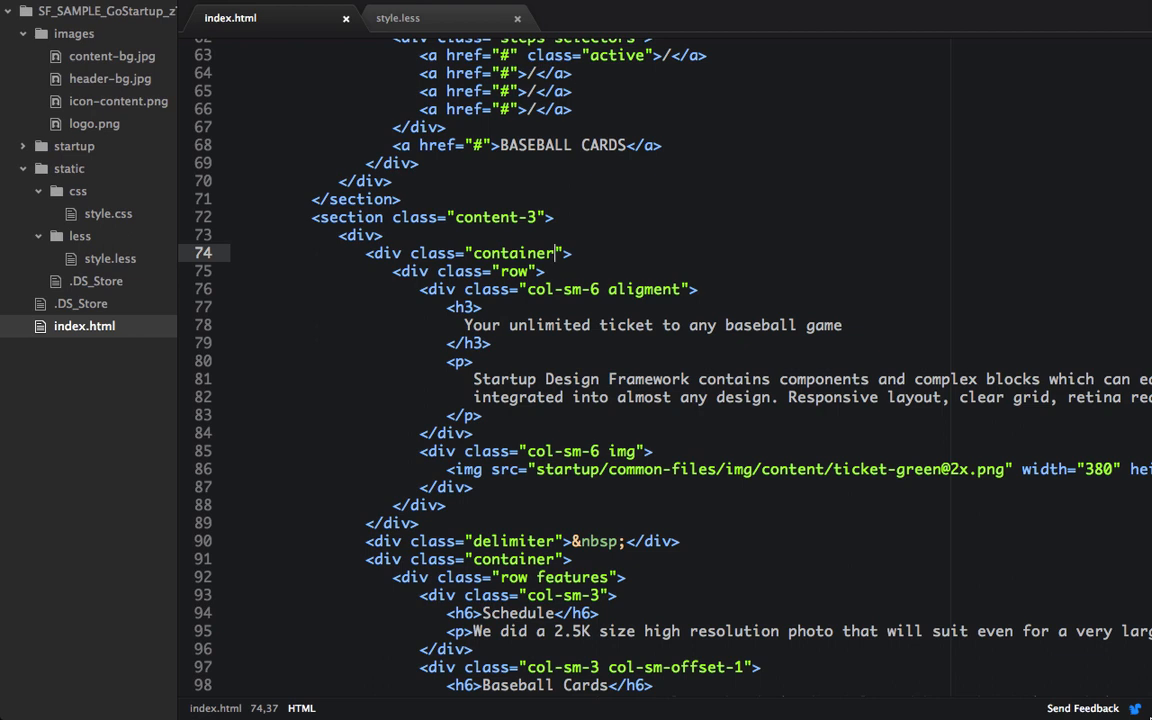
{"action": "type", "text": "-top"}
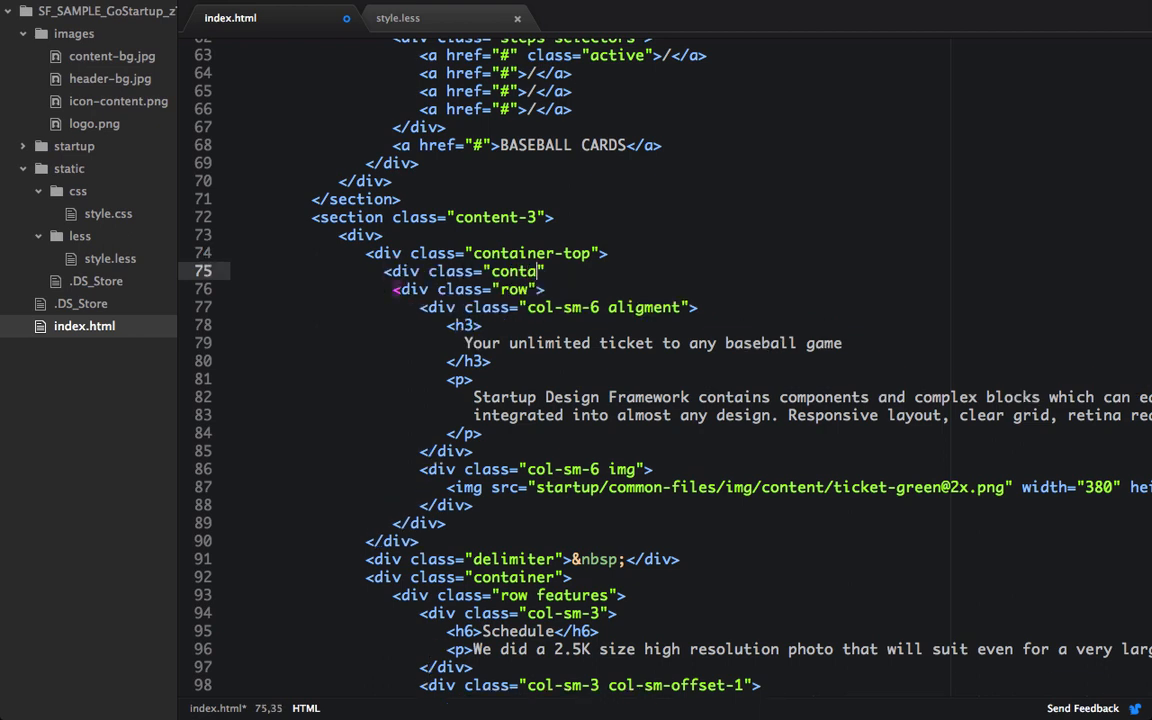
{"action": "type", "text": "iner"}
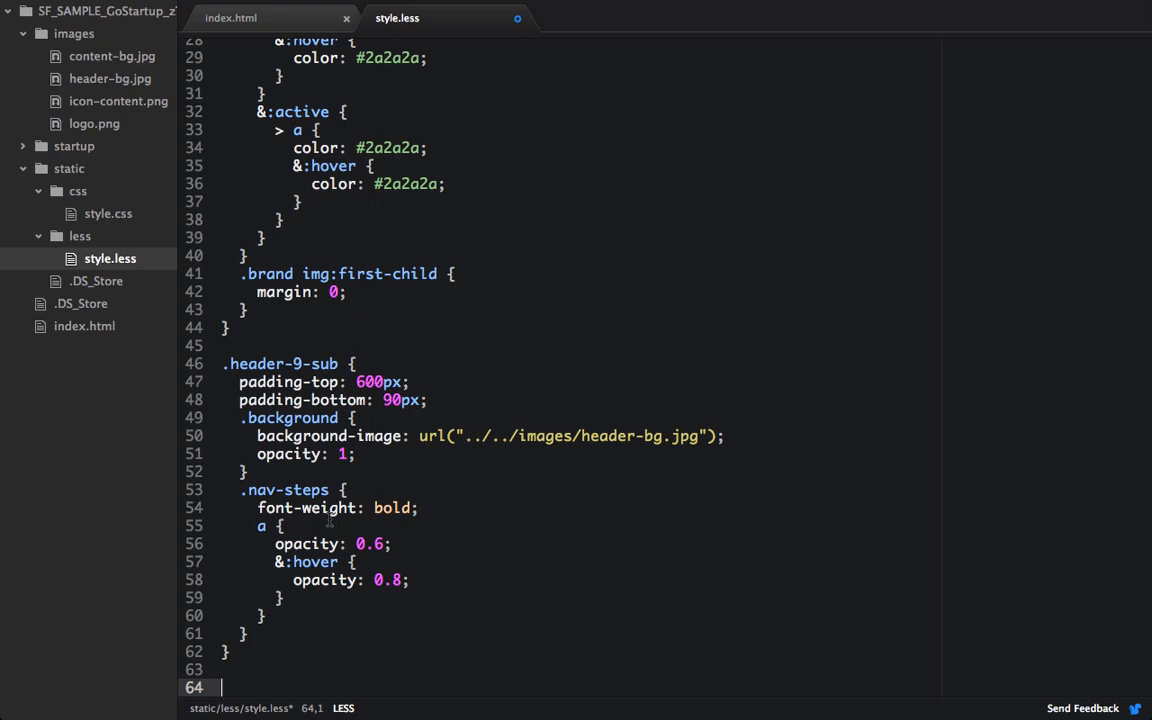
- Add a .content-3 rule with zero top padding and 68px bottom padding
{"action": "type", "text": ".container-3 {"}
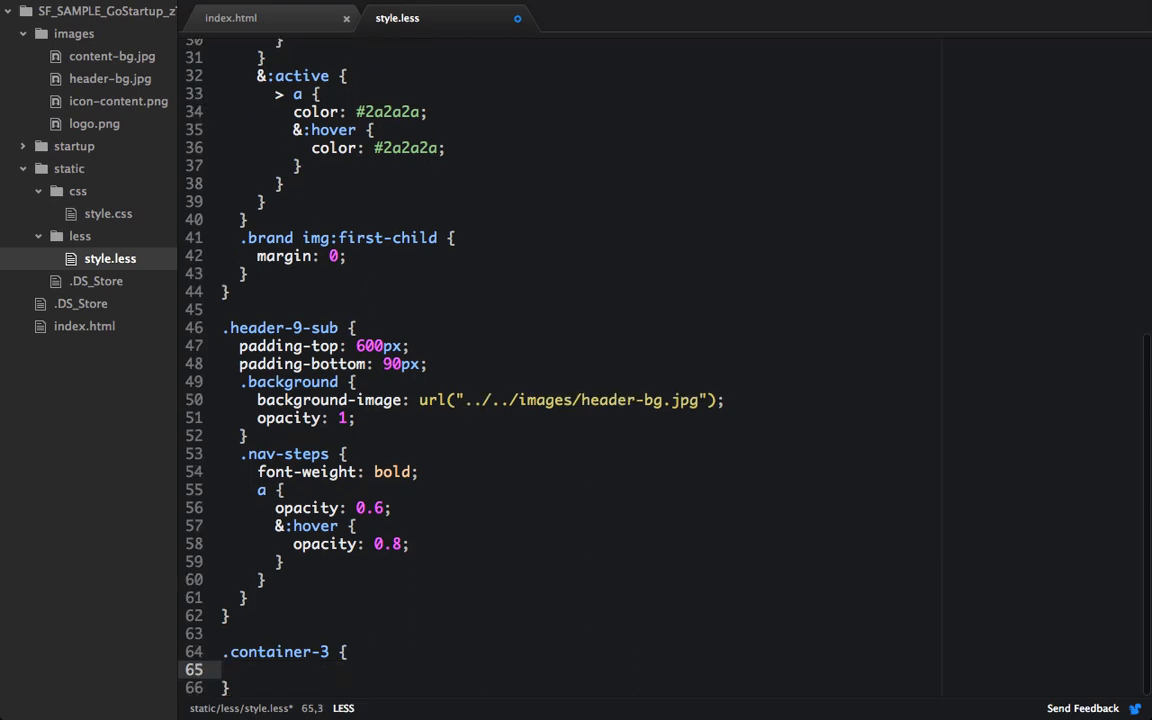
{"action": "type", "text": "padding"}
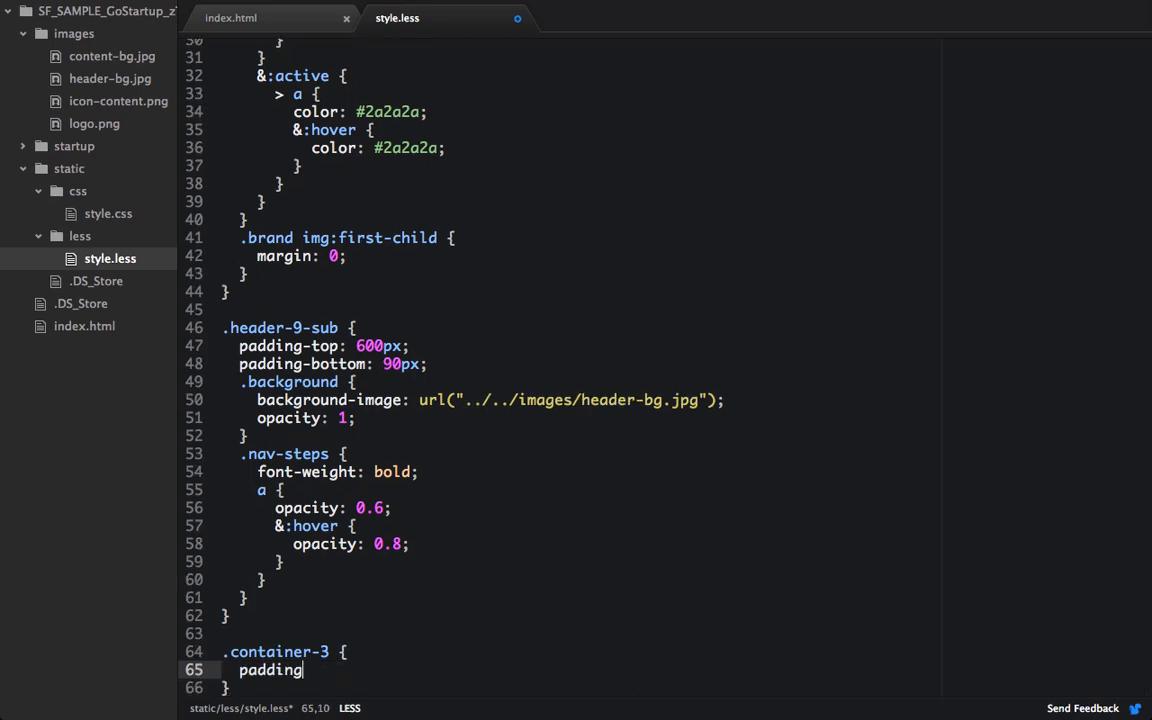
{"action": "type", "text": "-top: 0;"}
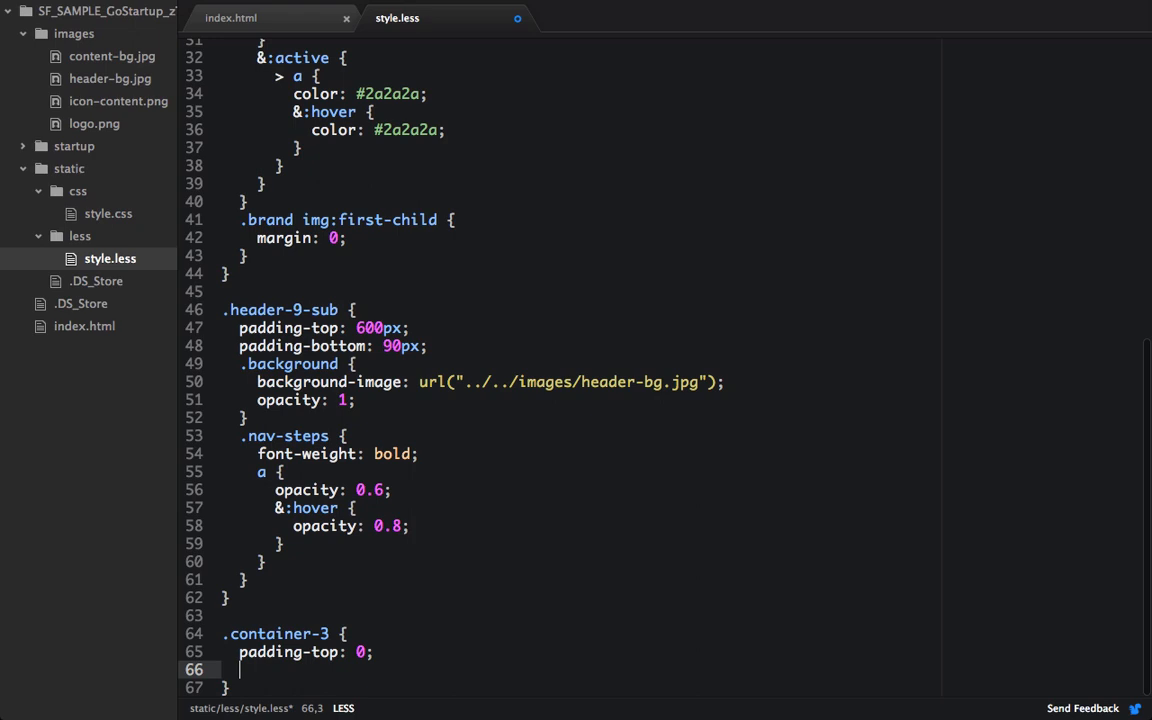
{"action": "type", "text": "padding-bottom: 68px;"}
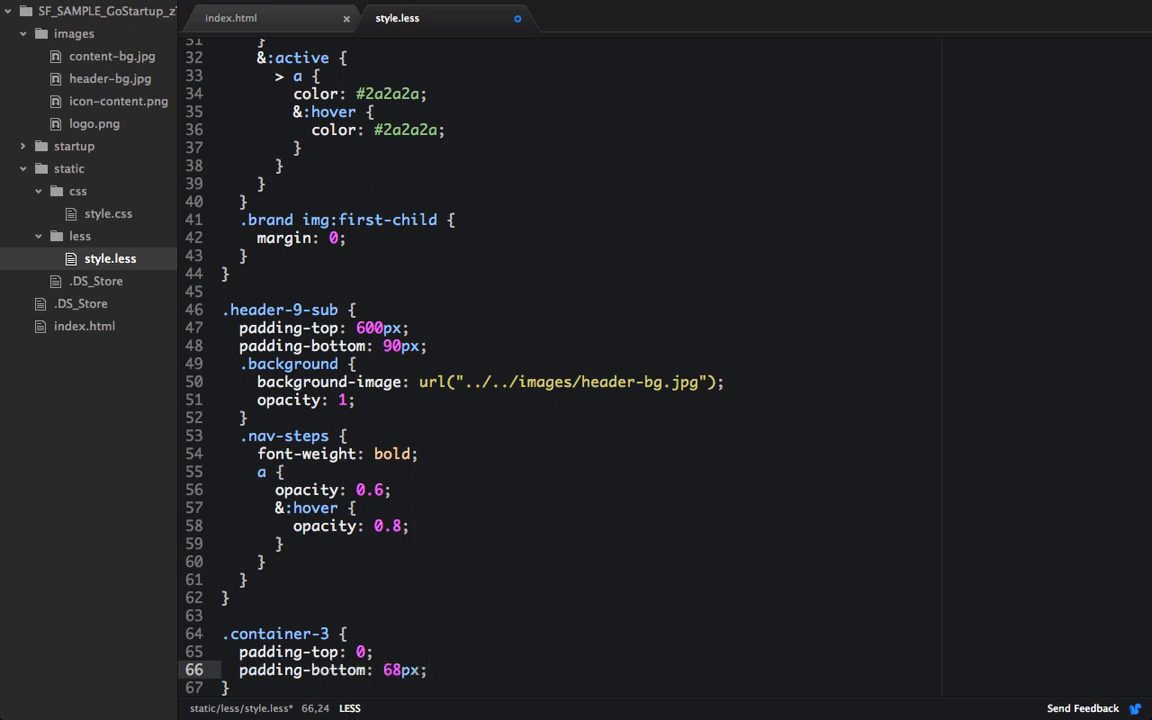
- Nest .container-top with background #e8f0f1, 123px top and 90px bottom padding, and save
{"action": "type", "text": ".container-top {"}
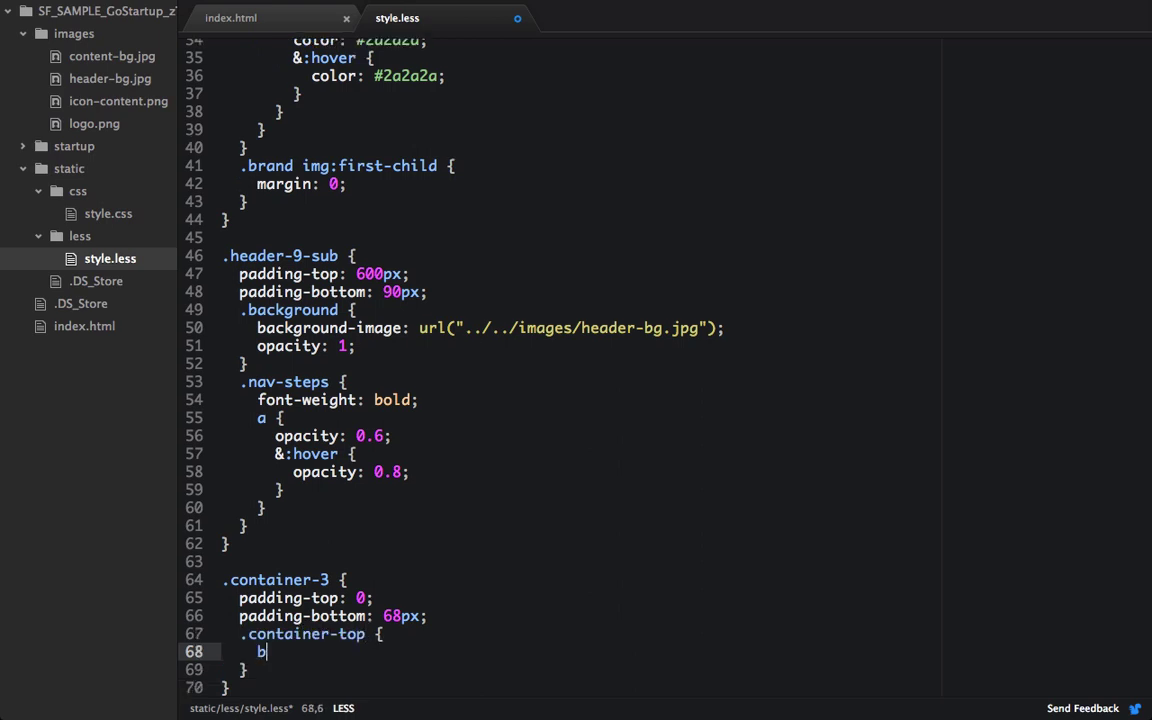
{"action": "type", "text": "ackground"}
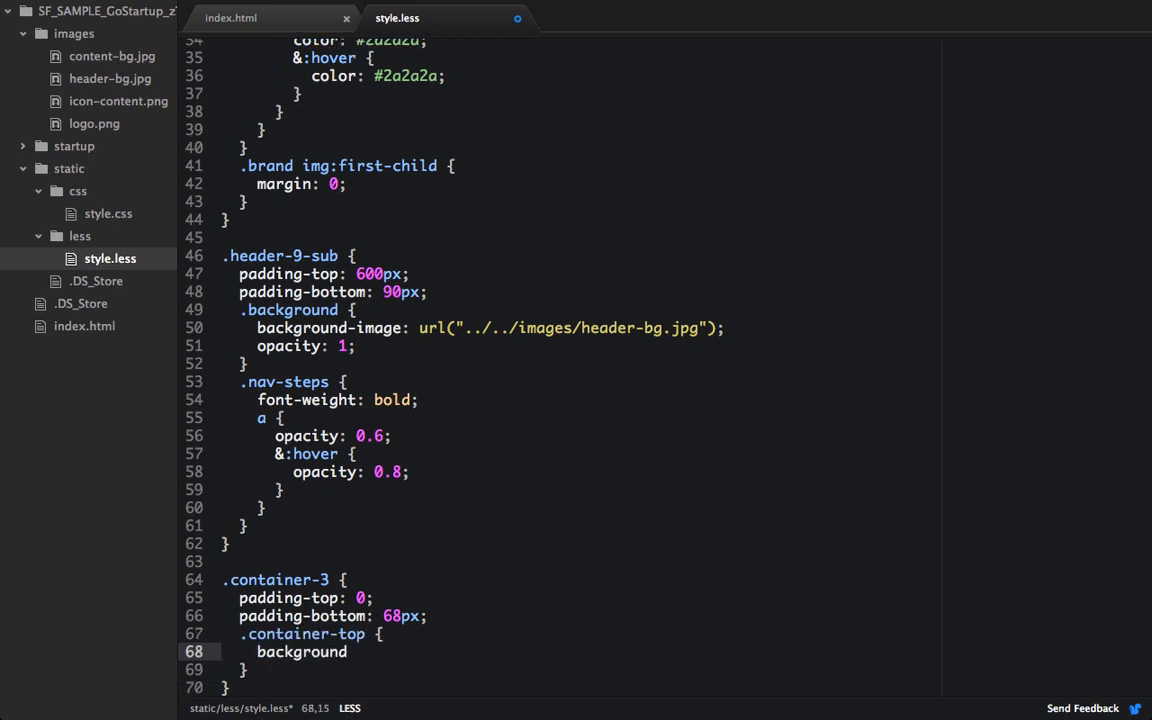
{"action": "type", "text": "-color: #"}
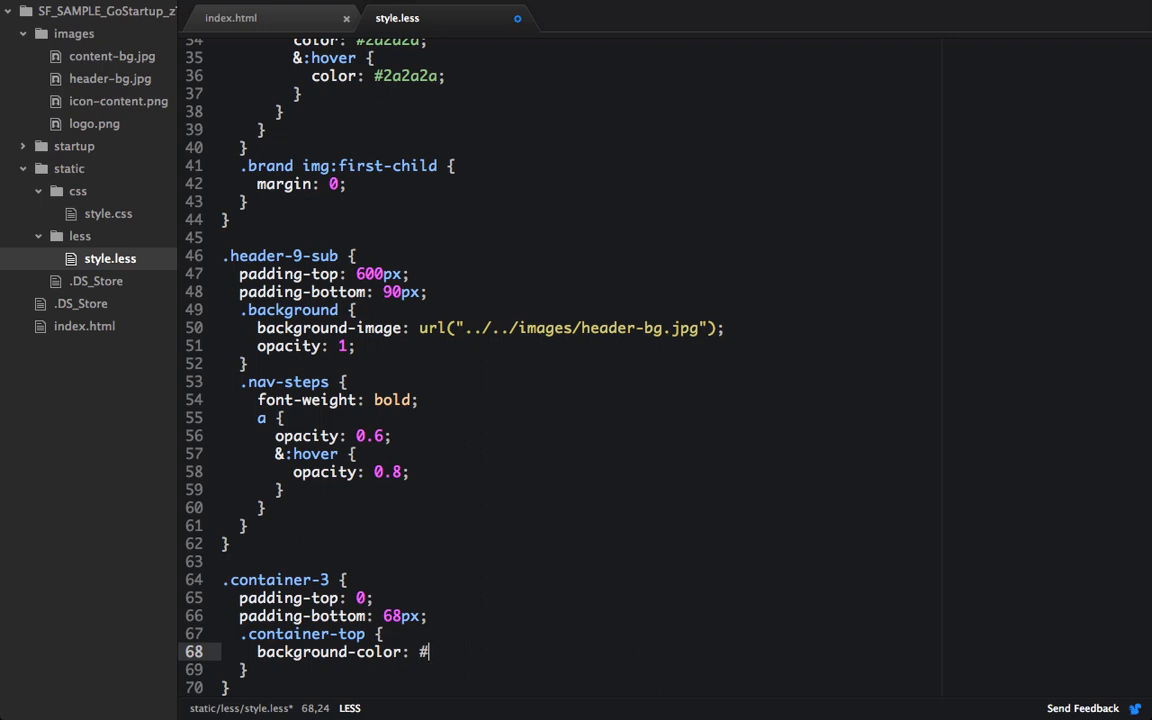
{"action": "type", "text": "e8f0f"}
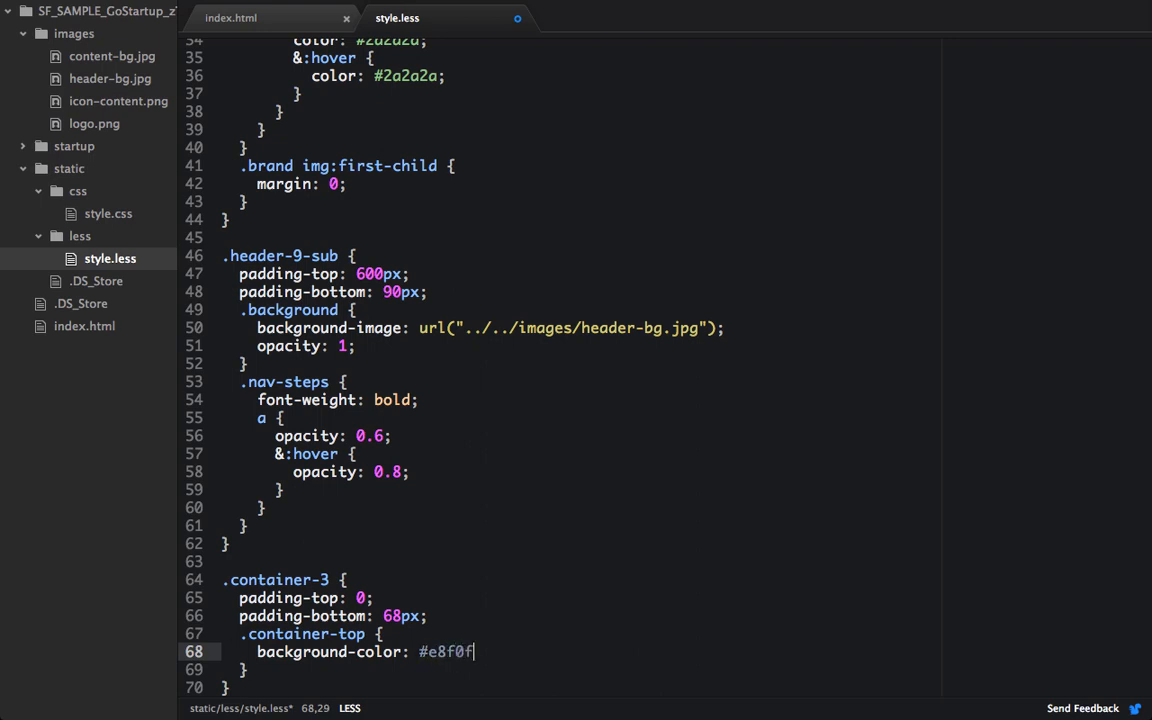
{"action": "type", "text": ";"}
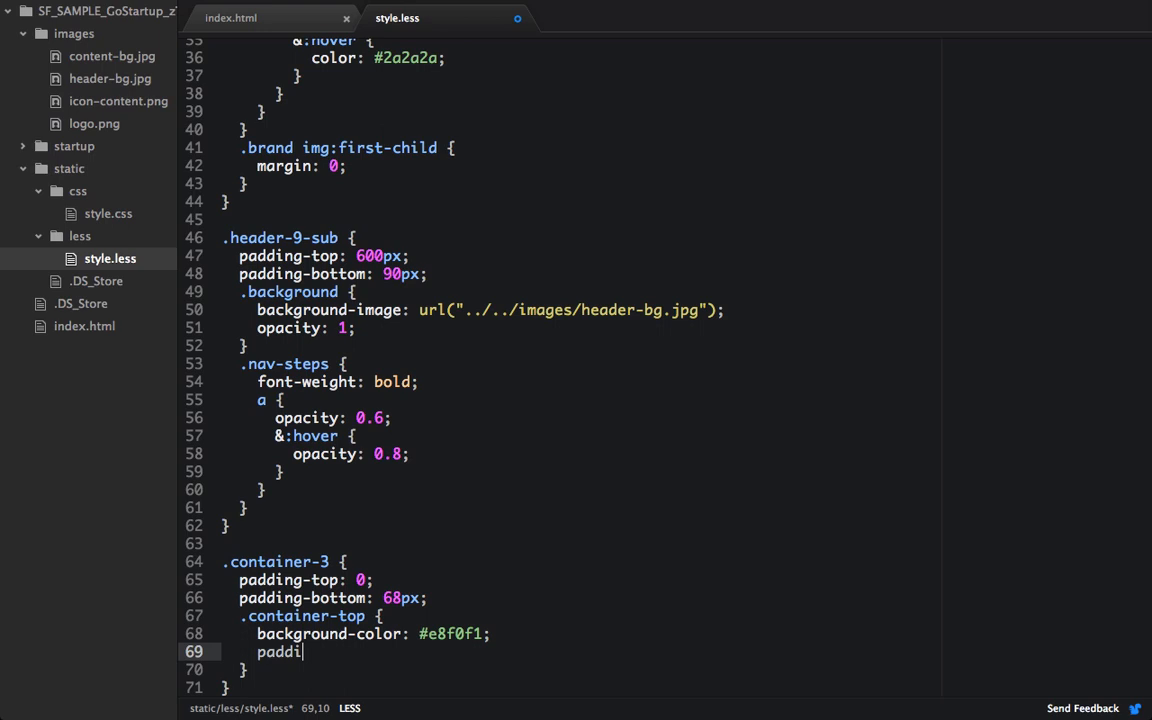
{"action": "type", "text": "ng-top: 123px;"}
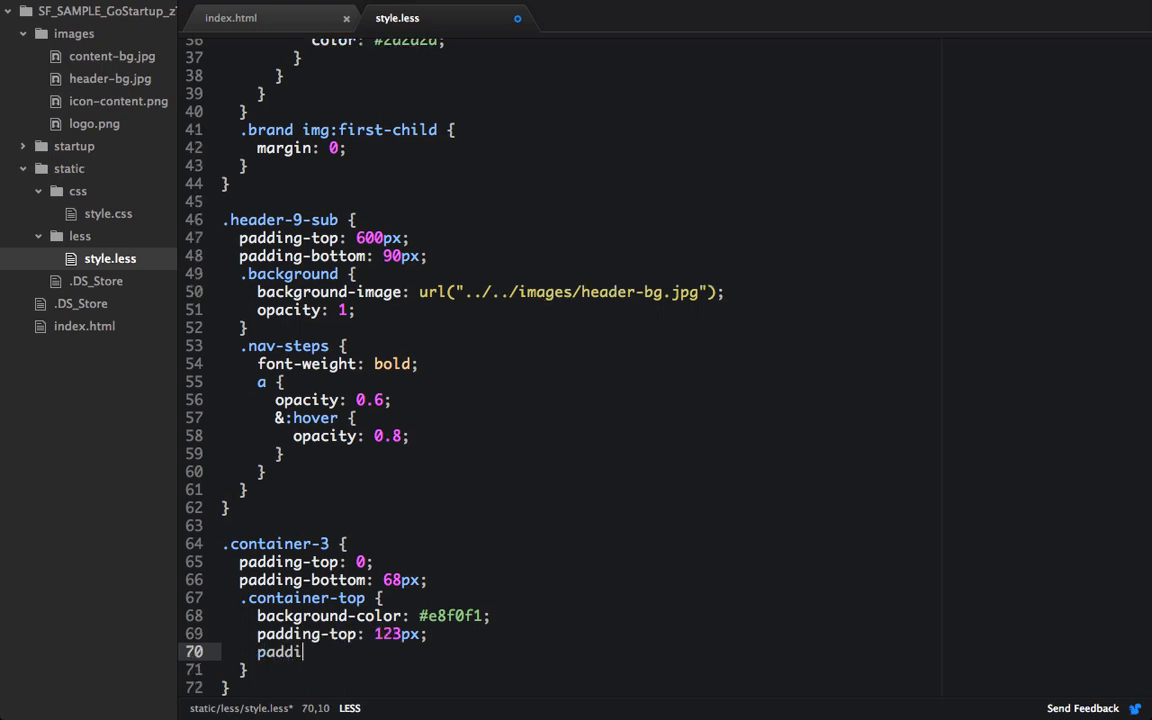
{"action": "type", "text": "ng-bottom:"}
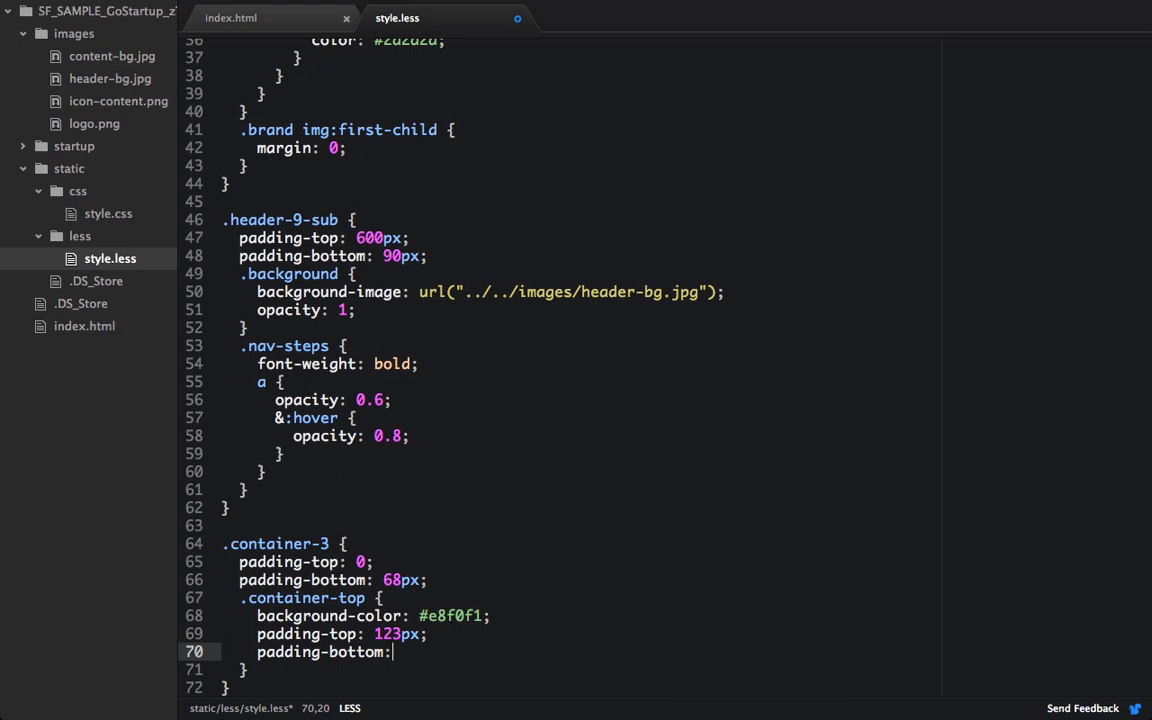
{"action": "type", "text": "90px;"}
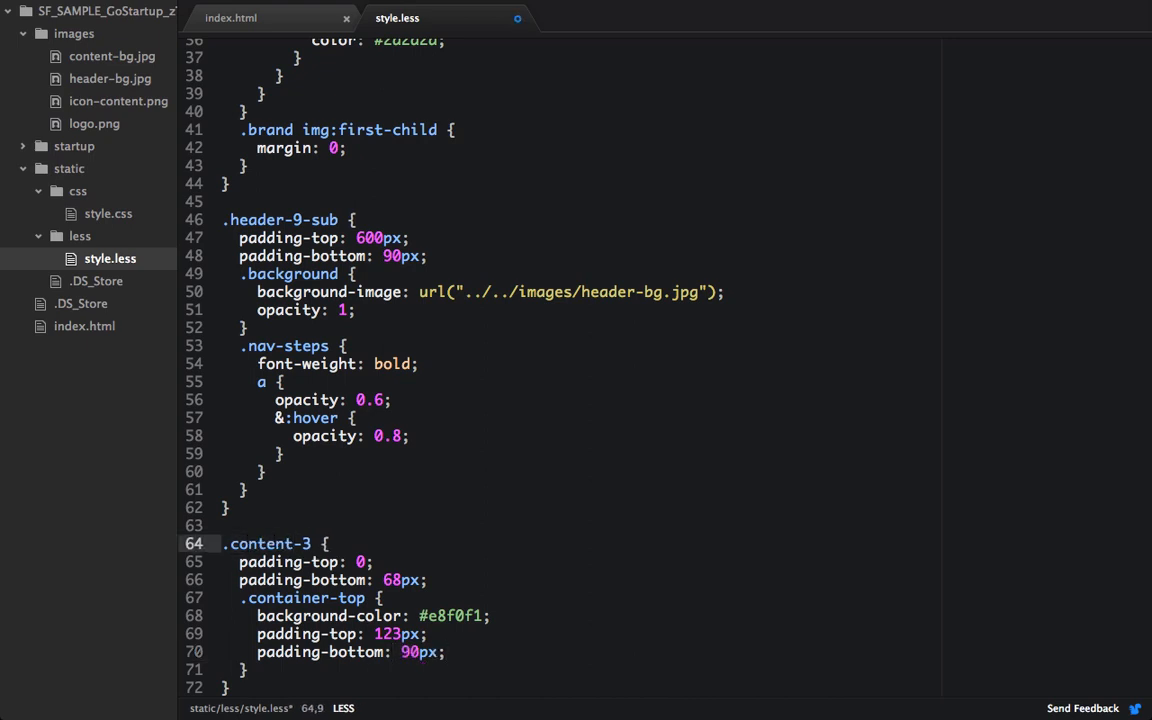
{"action": "left_click", "coordinate": [430, 634]}
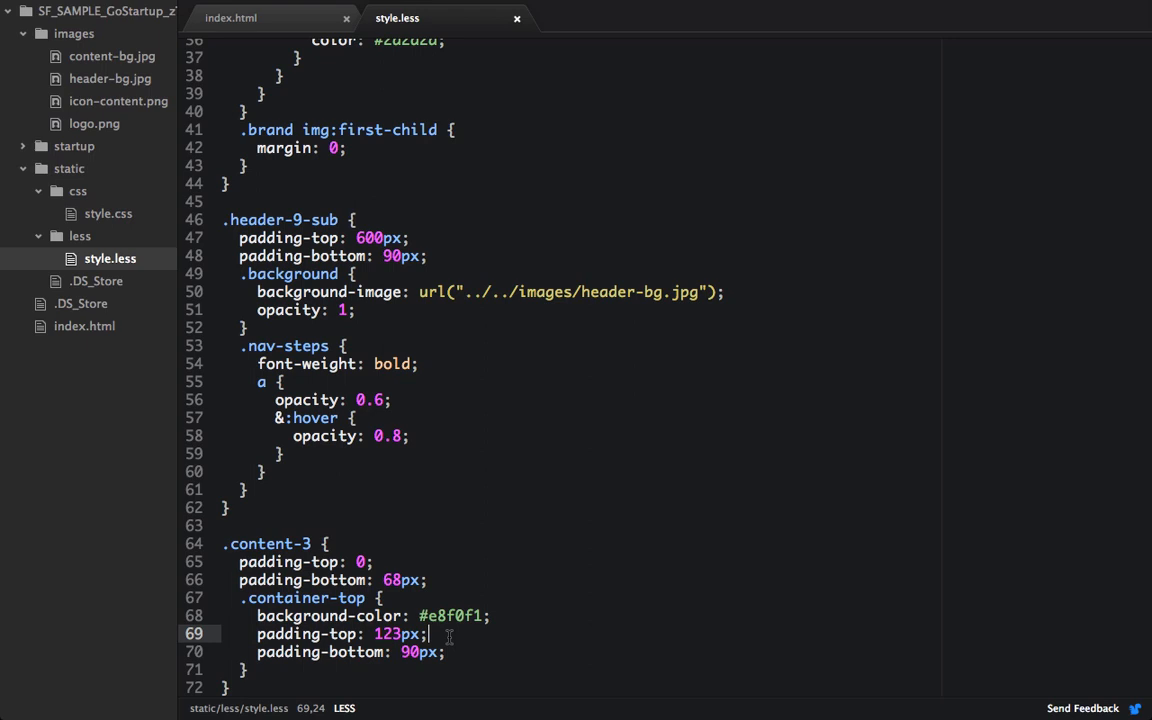
- In index.html, point the content-3 image to images/icon-content.png with width 214
{"action": "left_click", "coordinate": [255, 17]}
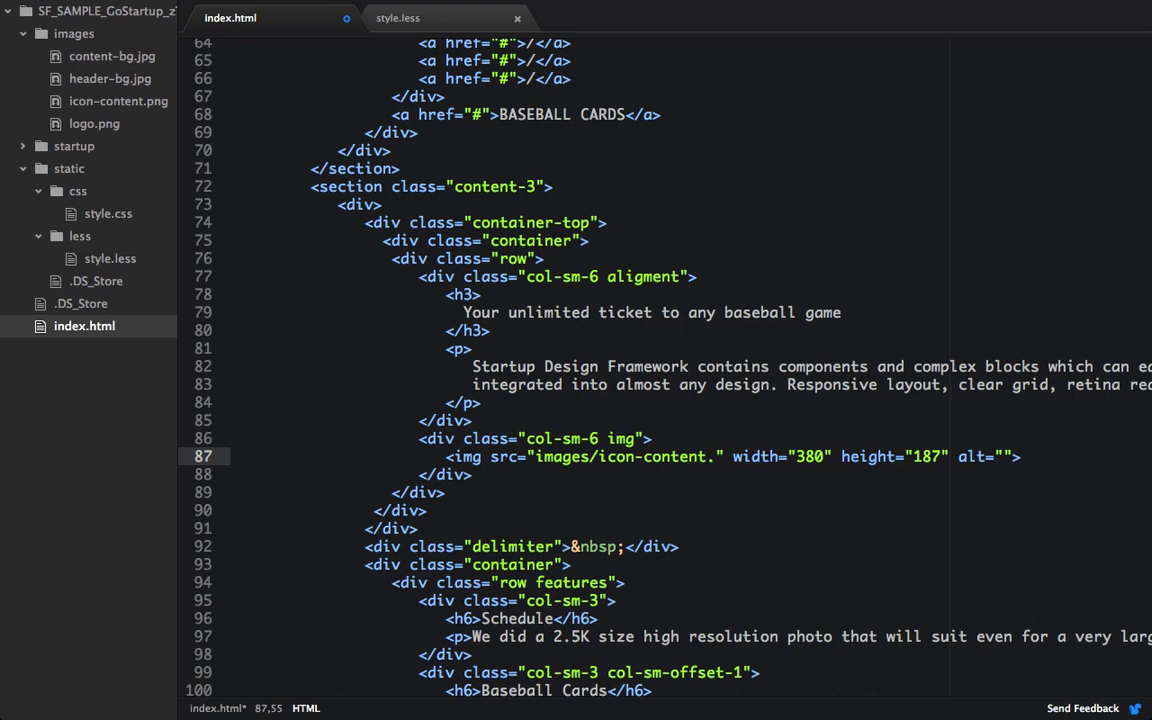
{"action": "type", "text": ".png"}
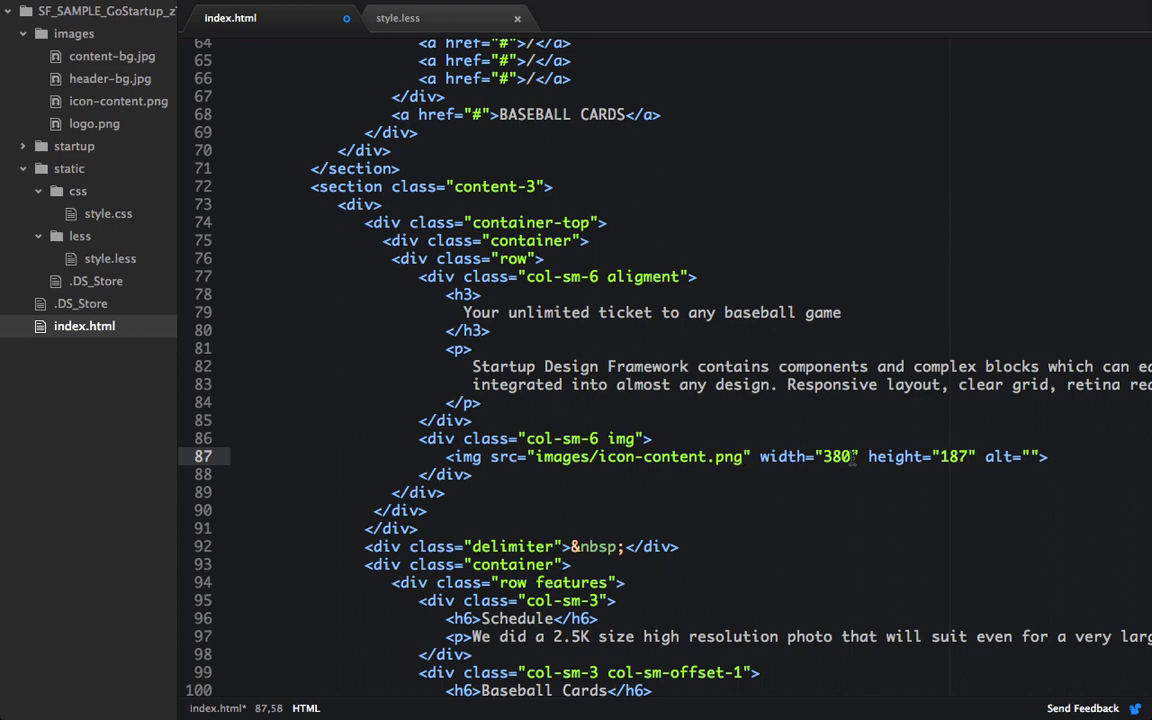
{"action": "type", "text": "214"}
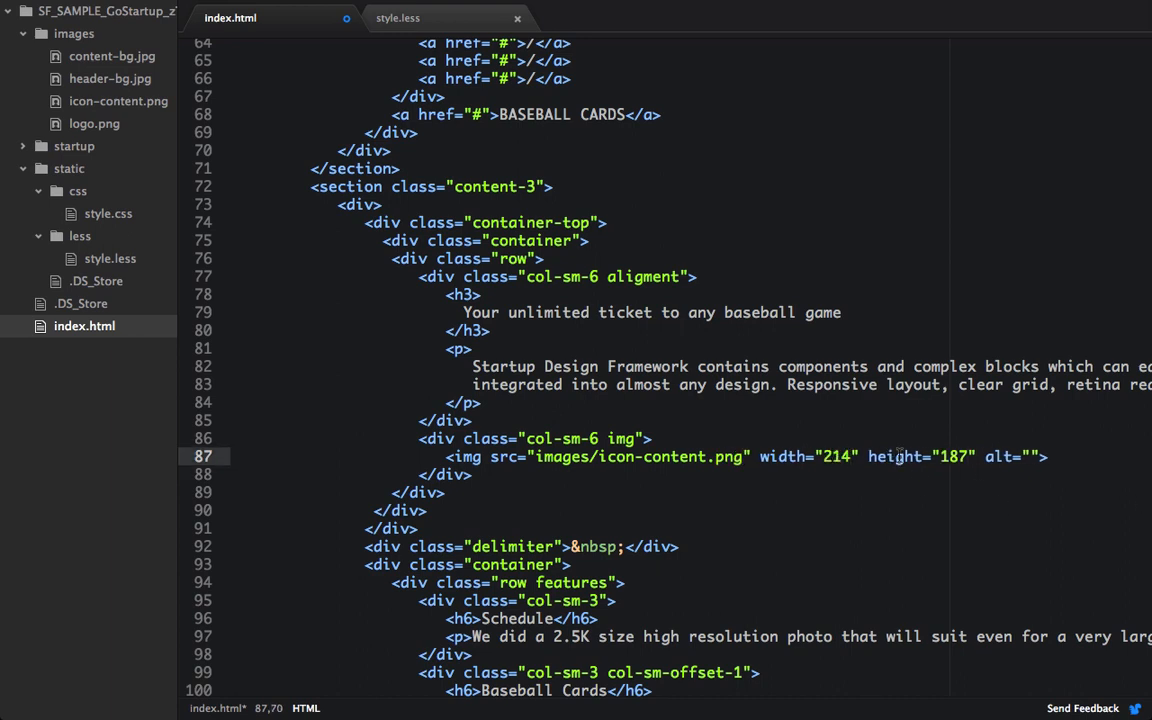
{"action": "type", "text": "24"}
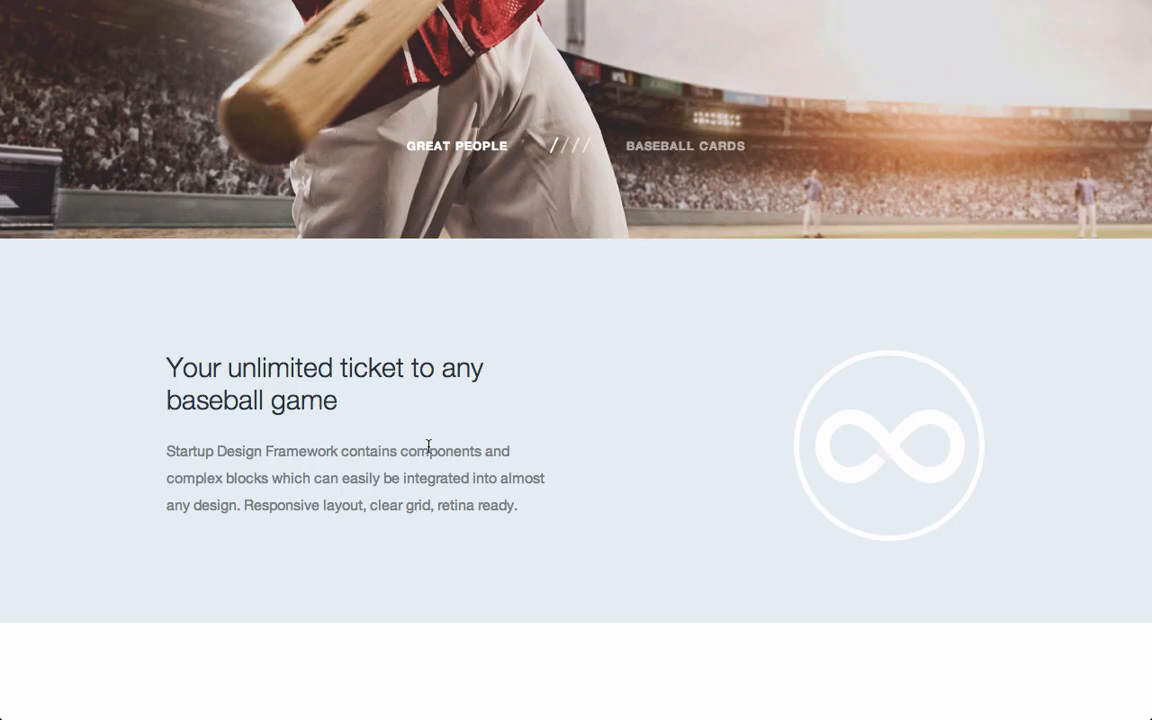
{"action": "mouse_move", "coordinate": [791, 437]}
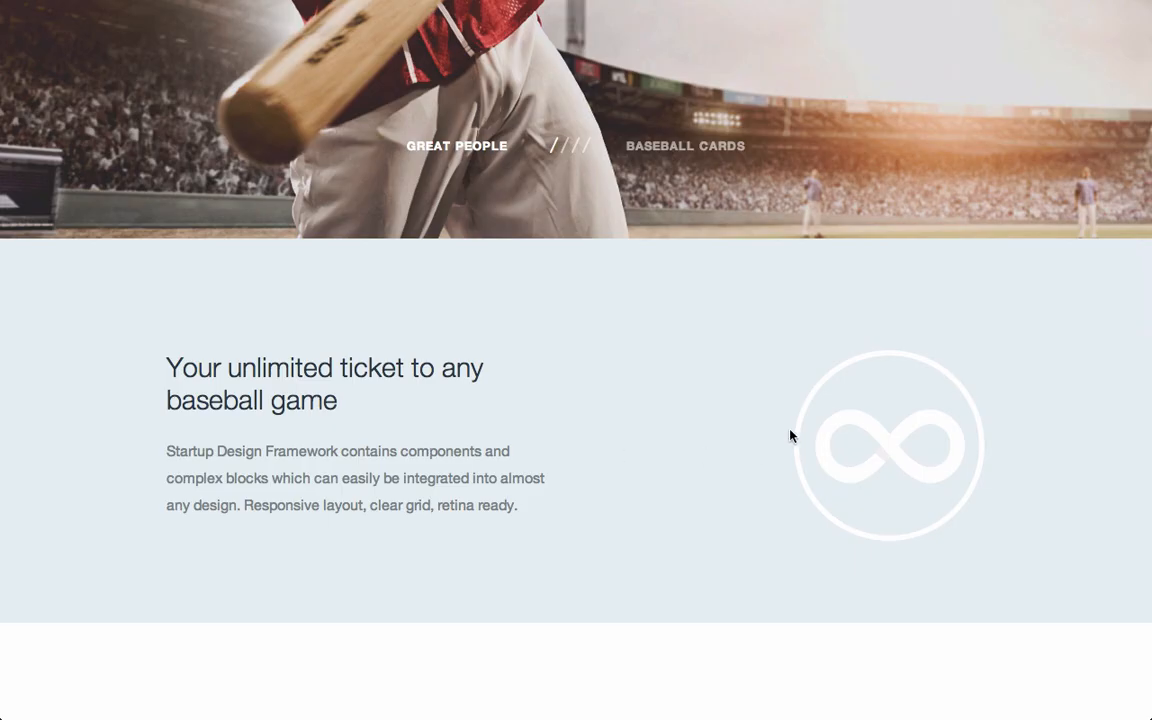
- Scroll down the browser page past the light blue icon block to the features
{"action": "scroll", "scroll_direction": "down", "scroll_amount": 3}
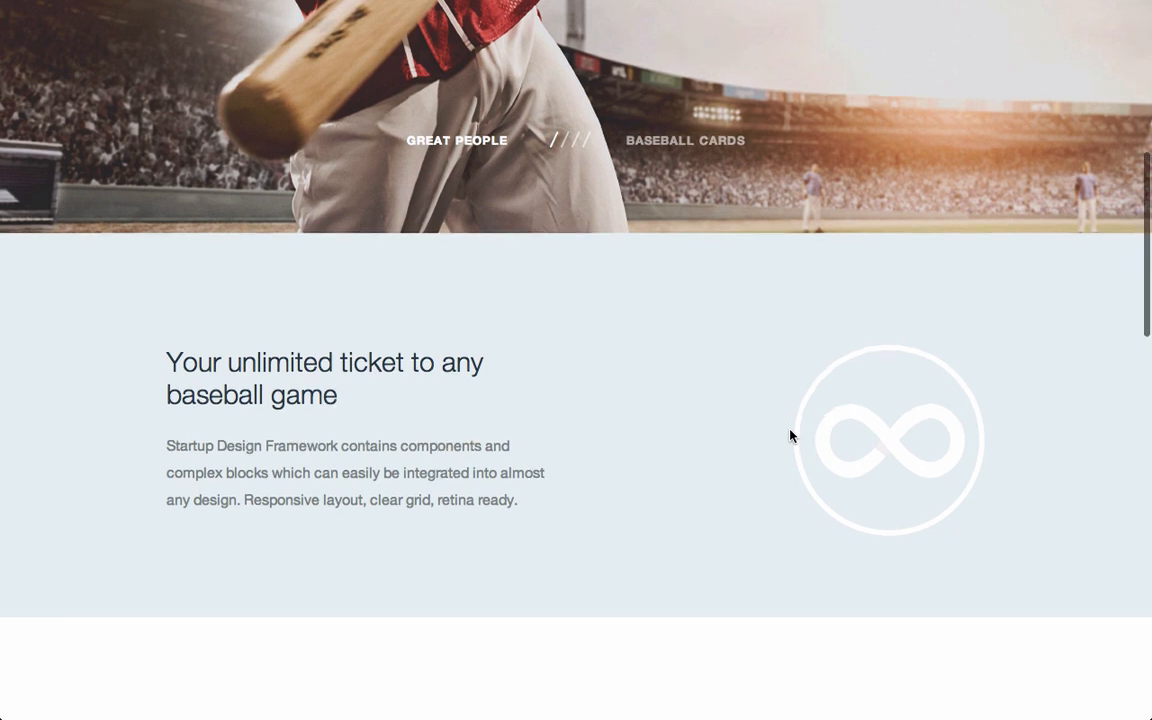
{"action": "scroll", "scroll_direction": "down", "scroll_amount": 3}
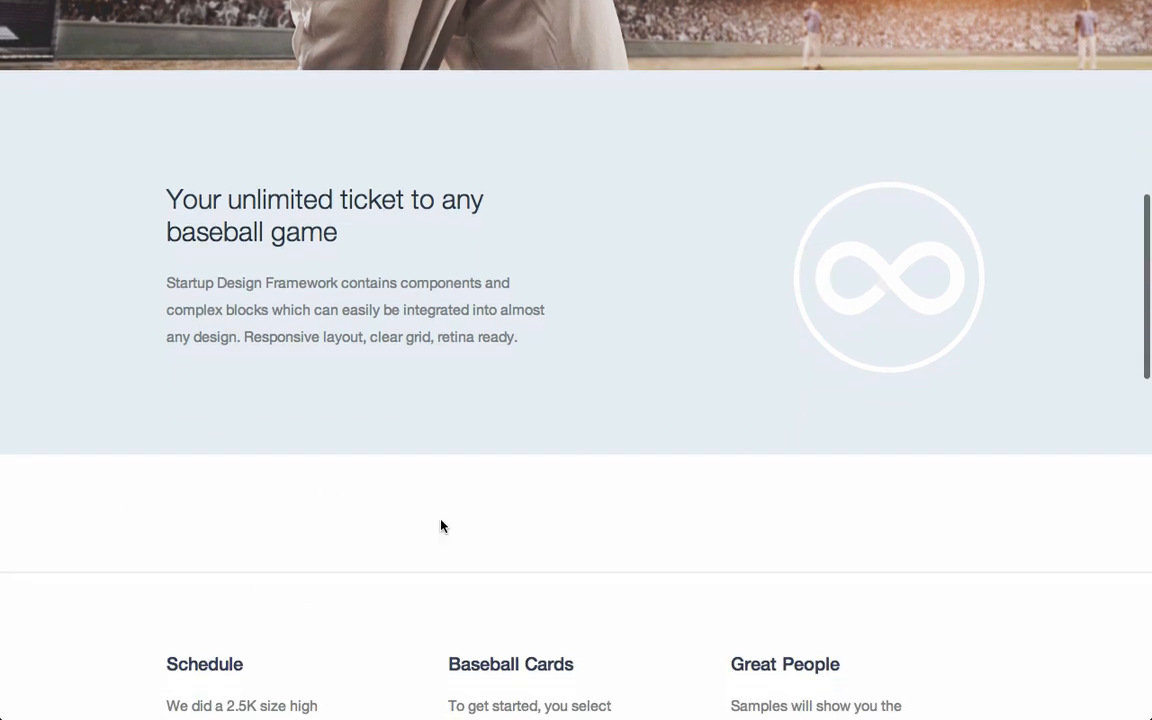
{"action": "mouse_move", "coordinate": [463, 490]}
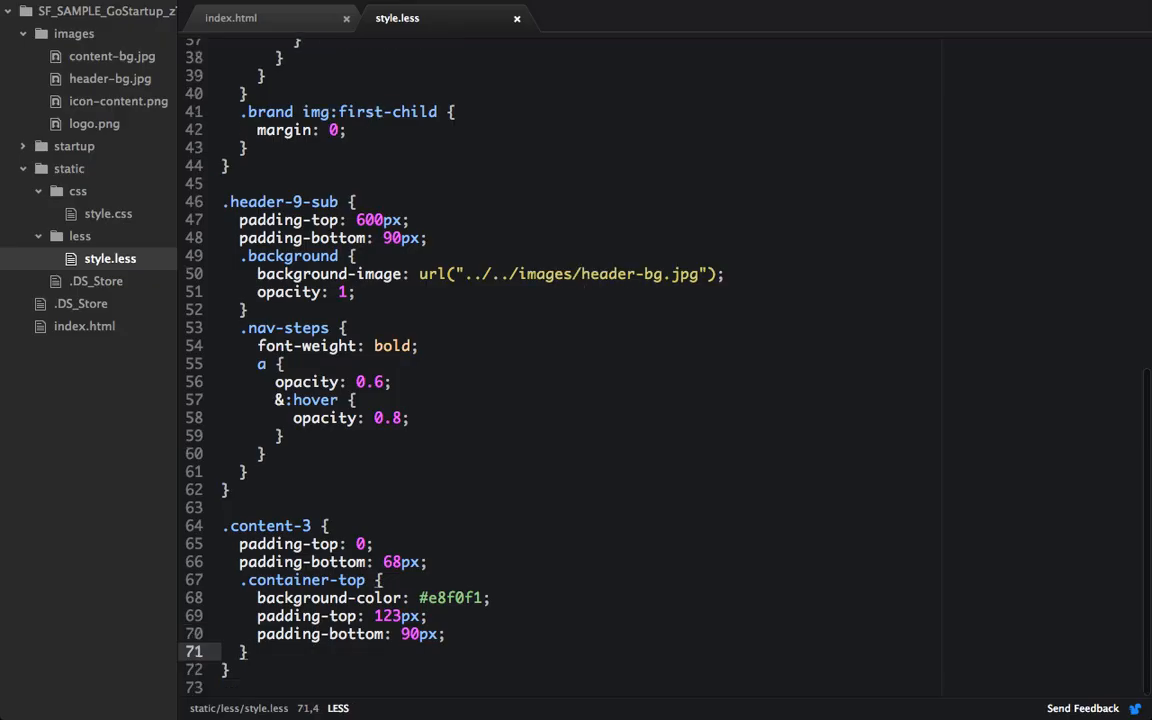
- Add a .delimiter rule with margin-top 0 and padding-top 55px
{"action": "type", "text": ".de"}
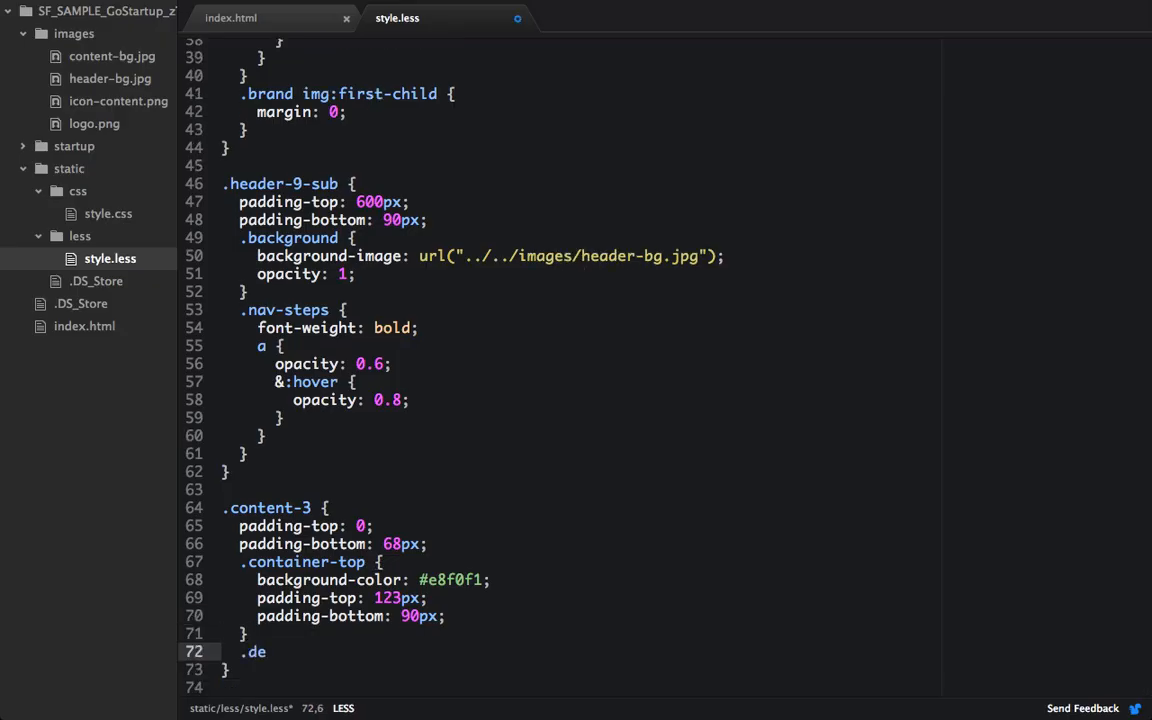
{"action": "type", "text": "limiter {"}
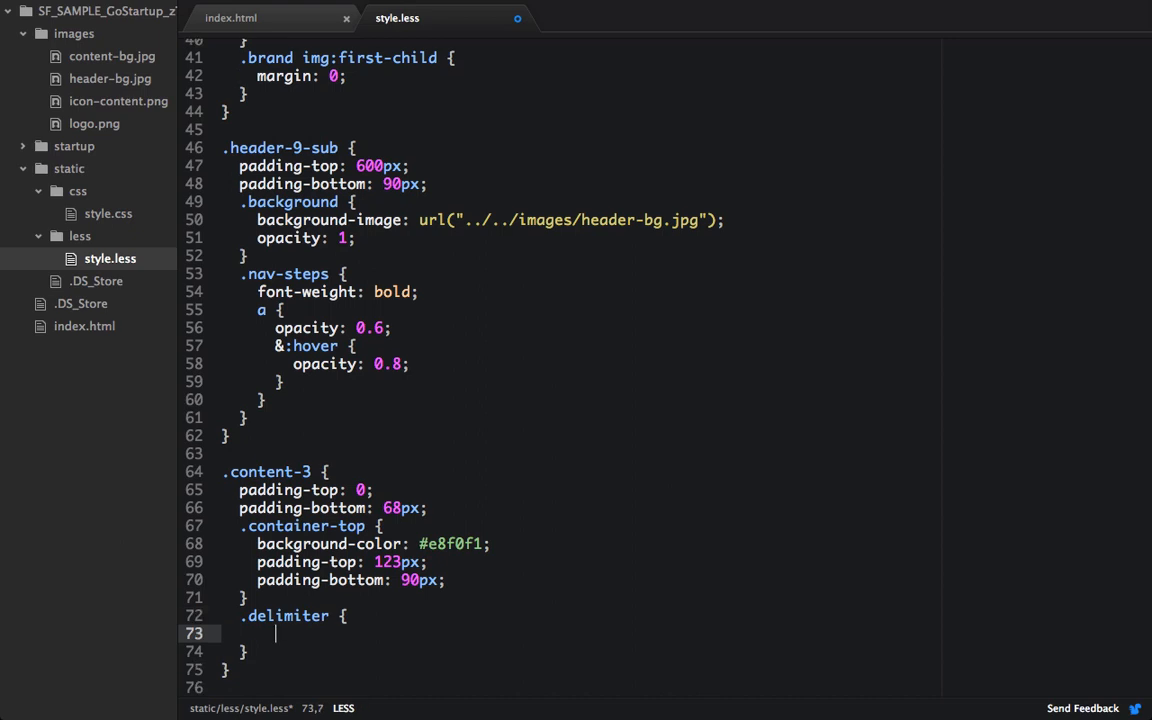
{"action": "type", "text": "margin-top:"}
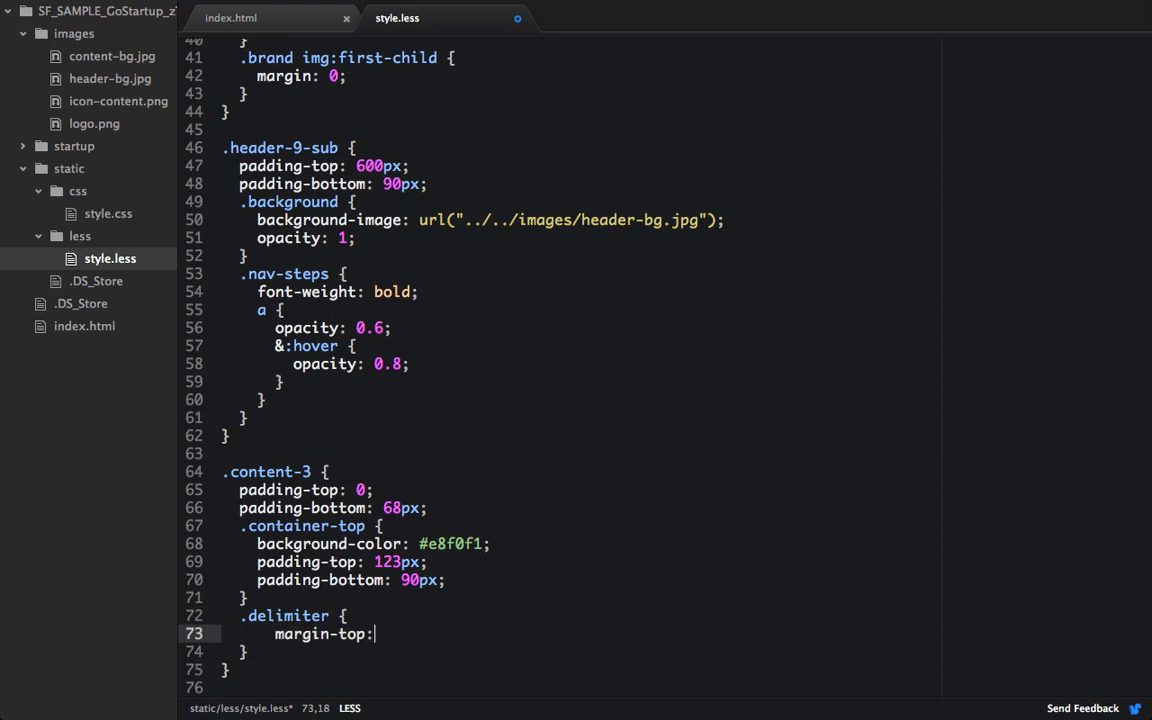
{"action": "type", "text": "0;"}
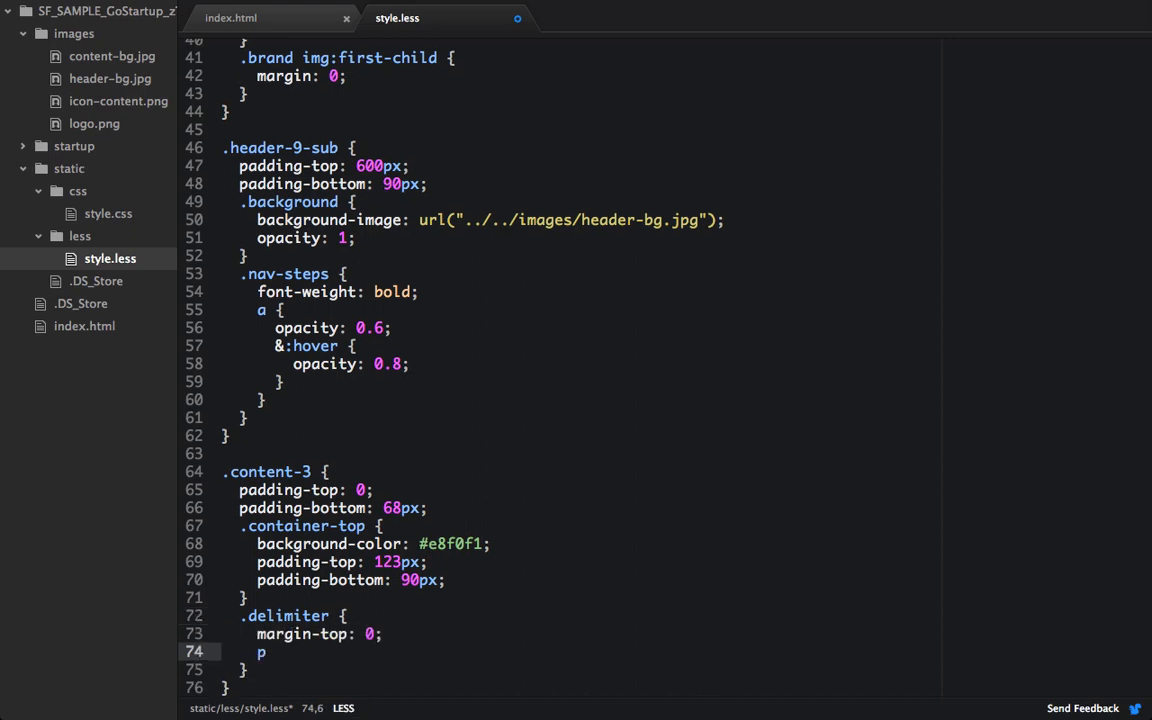
{"action": "type", "text": "adding-top: 5"}
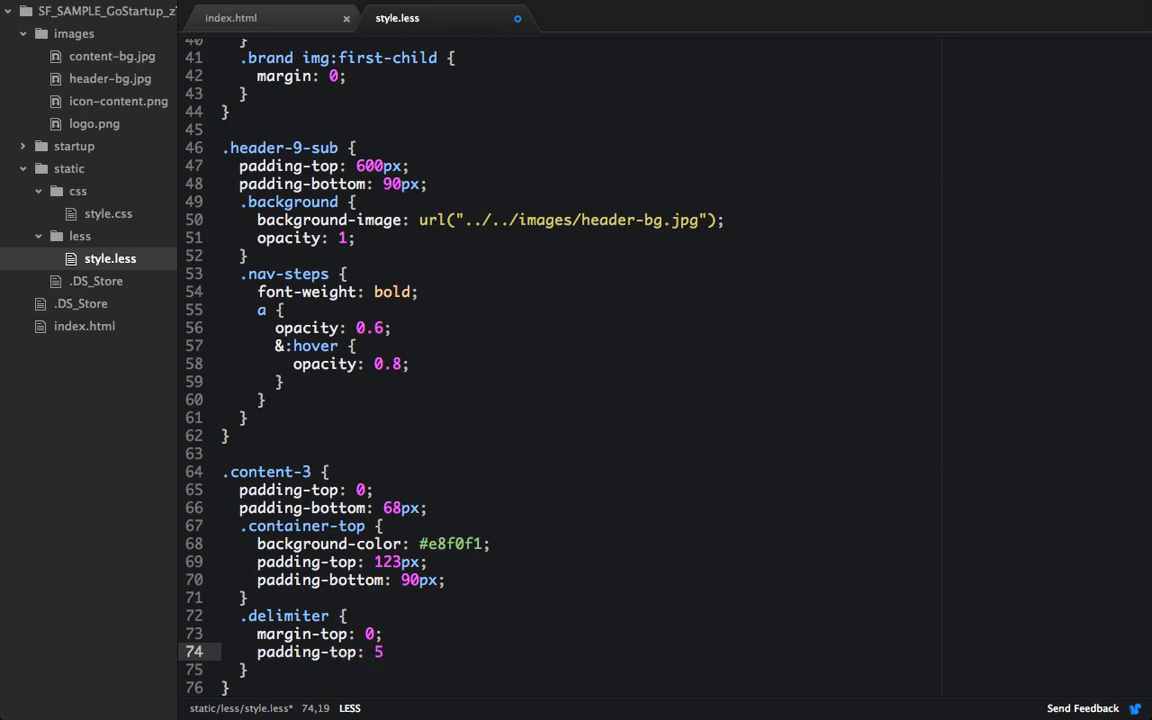
{"action": "type", "text": "5px;"}
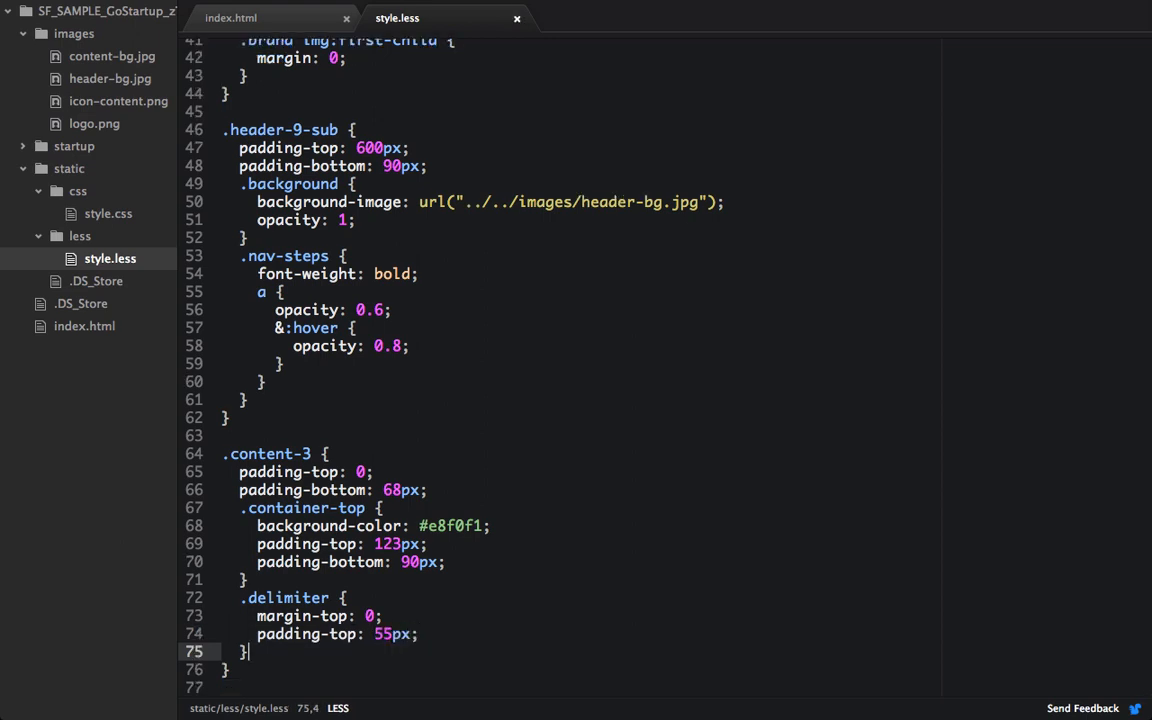
- Give the .features h6 headings a 17pc bottom margin
{"action": "type", "text": ".features {"}
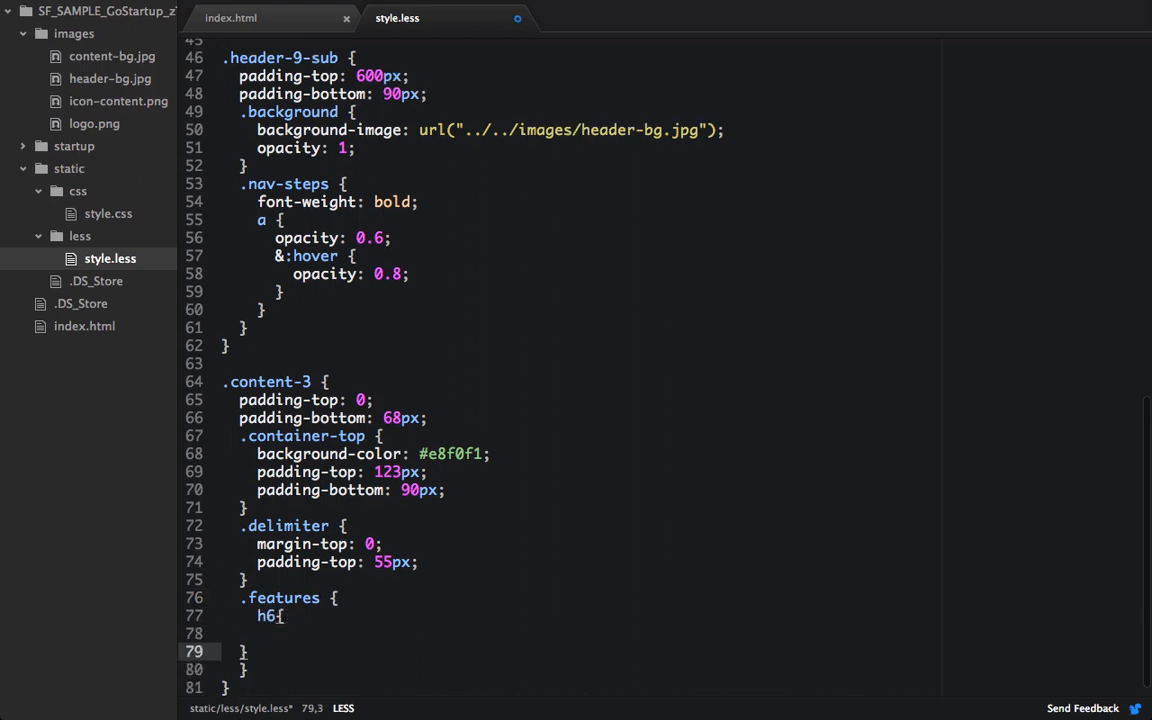
{"action": "type", "text": "margin-bo"}
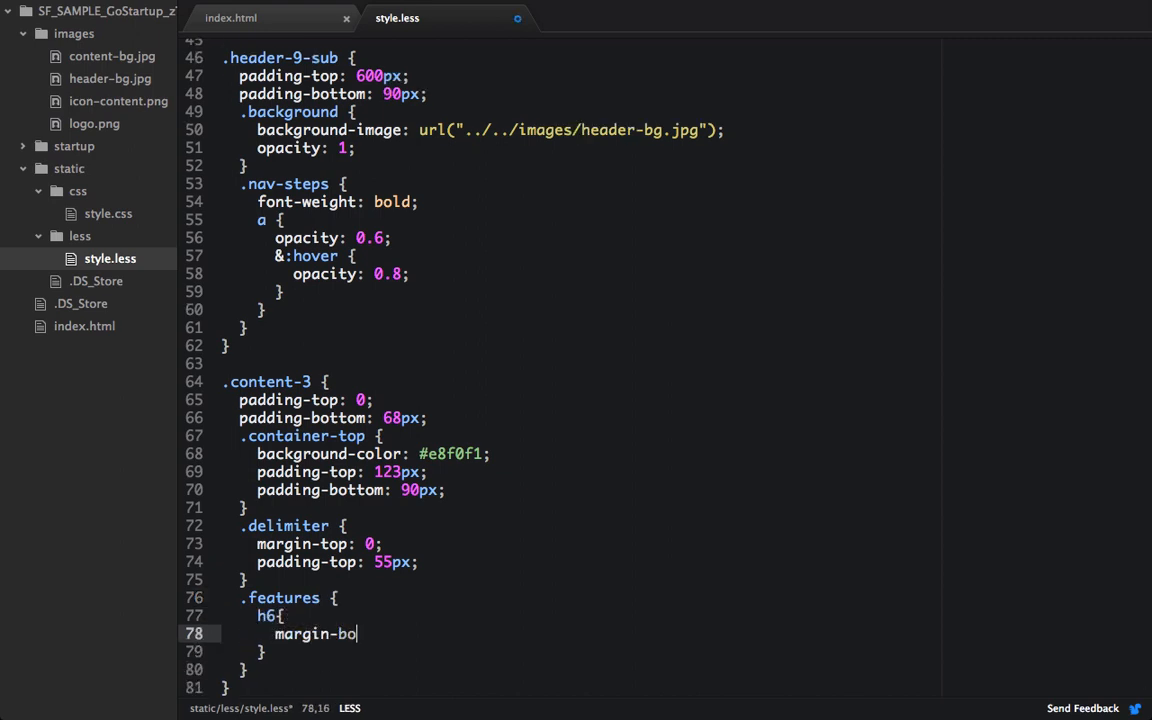
{"action": "type", "text": "ttom: 17pc;"}
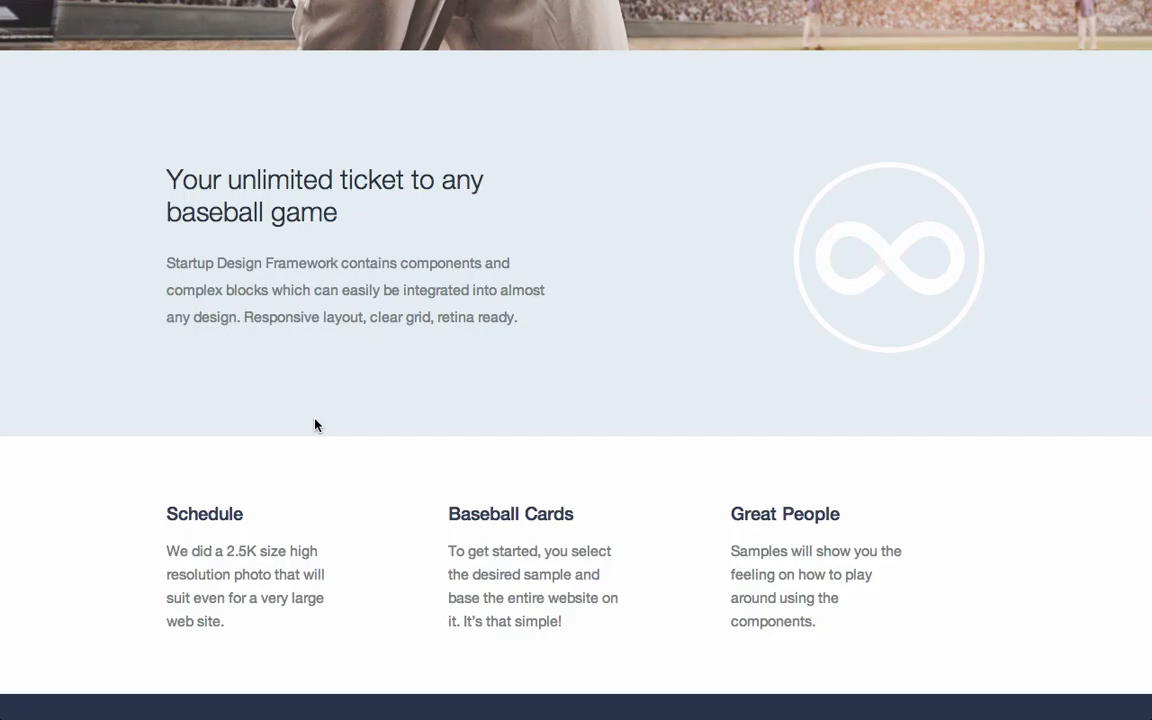
{"action": "mouse_move", "coordinate": [501, 539]}
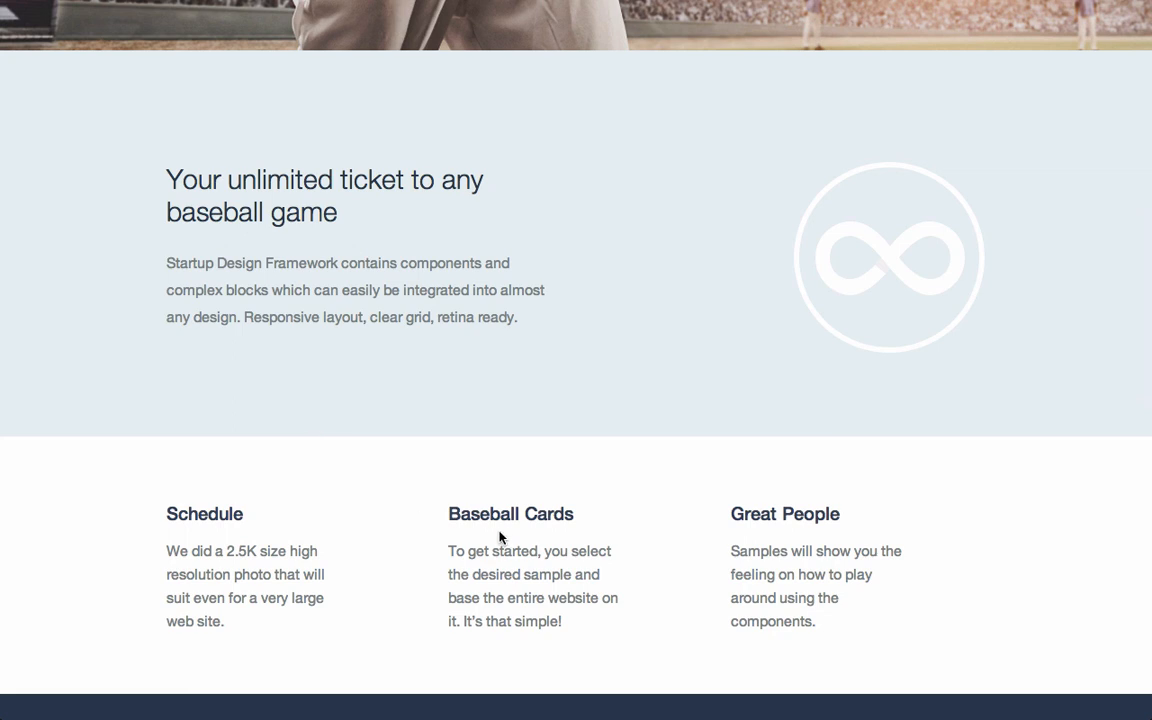
{"action": "mouse_move", "coordinate": [1062, 510]}
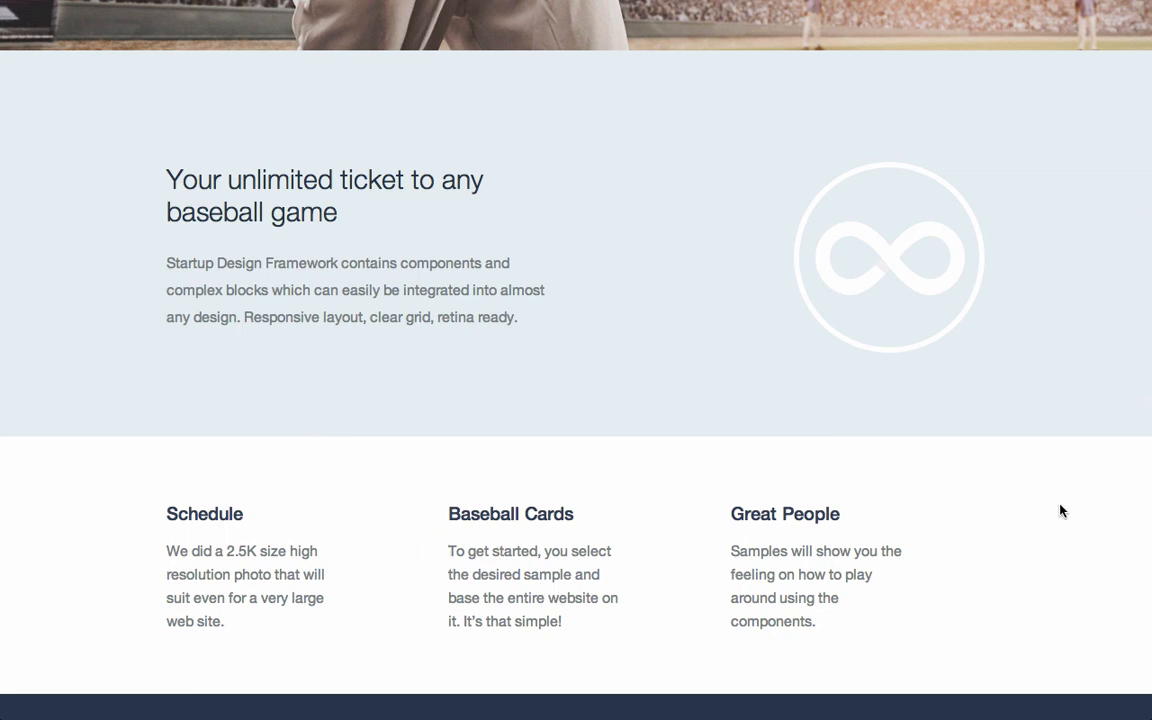
{"action": "mouse_move", "coordinate": [996, 582]}
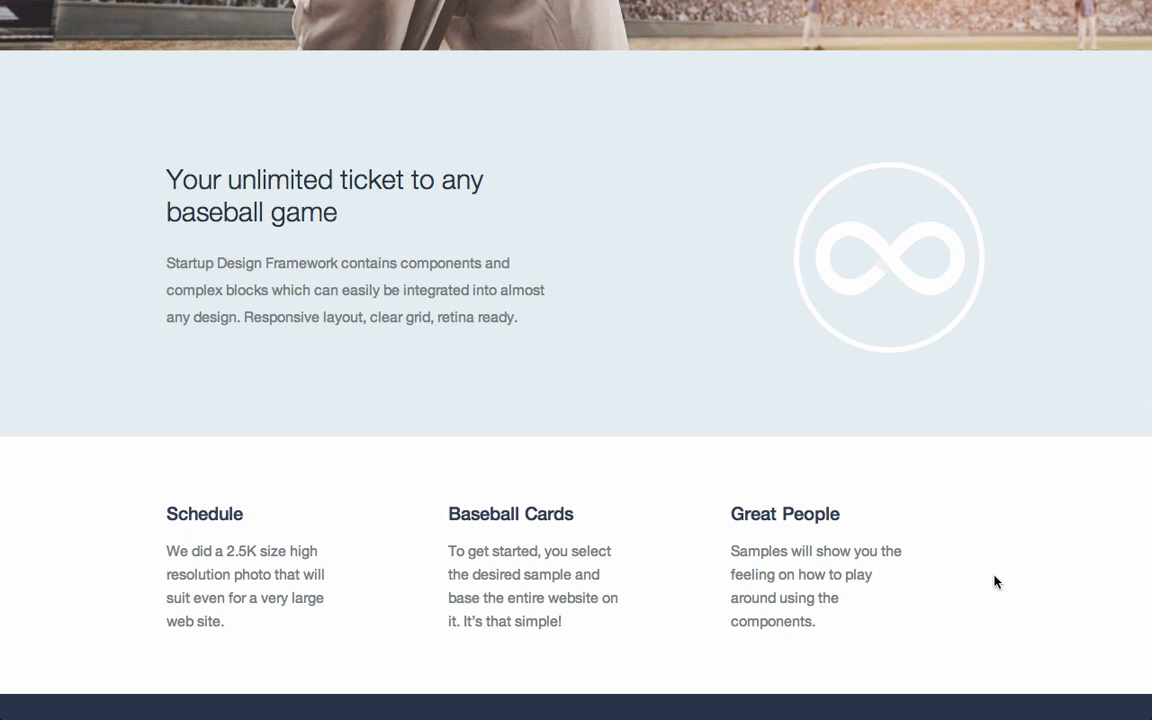
{"action": "mouse_move", "coordinate": [489, 579]}
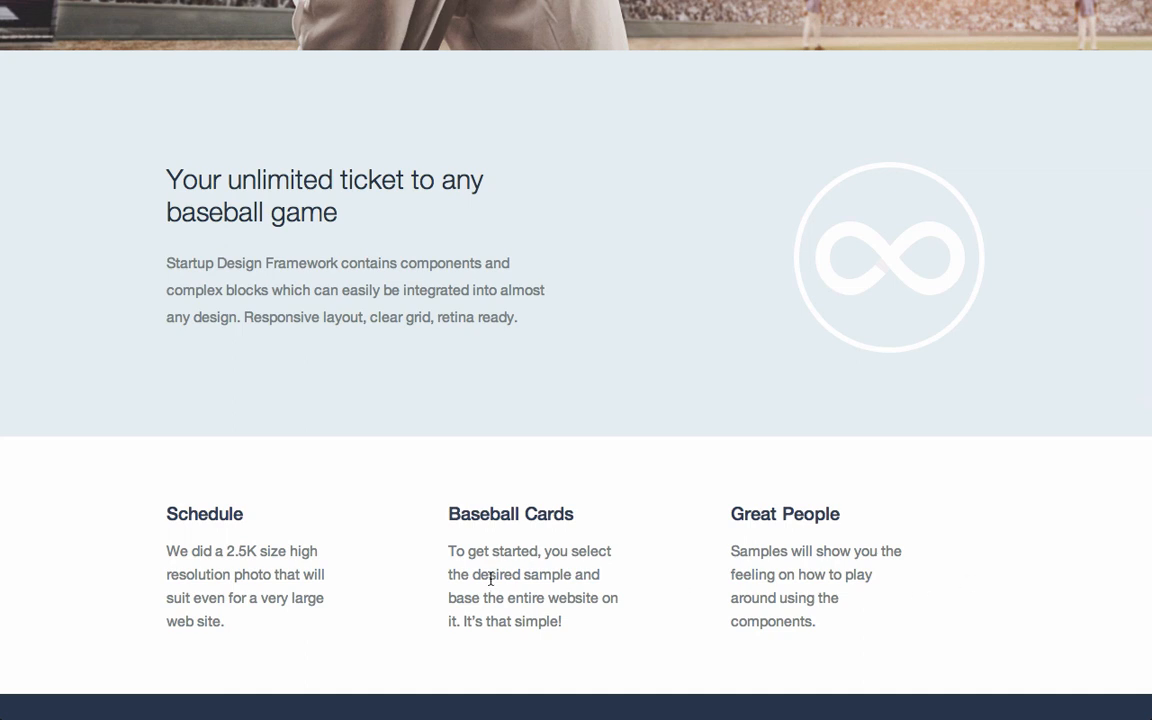
{"action": "mouse_move", "coordinate": [573, 549]}
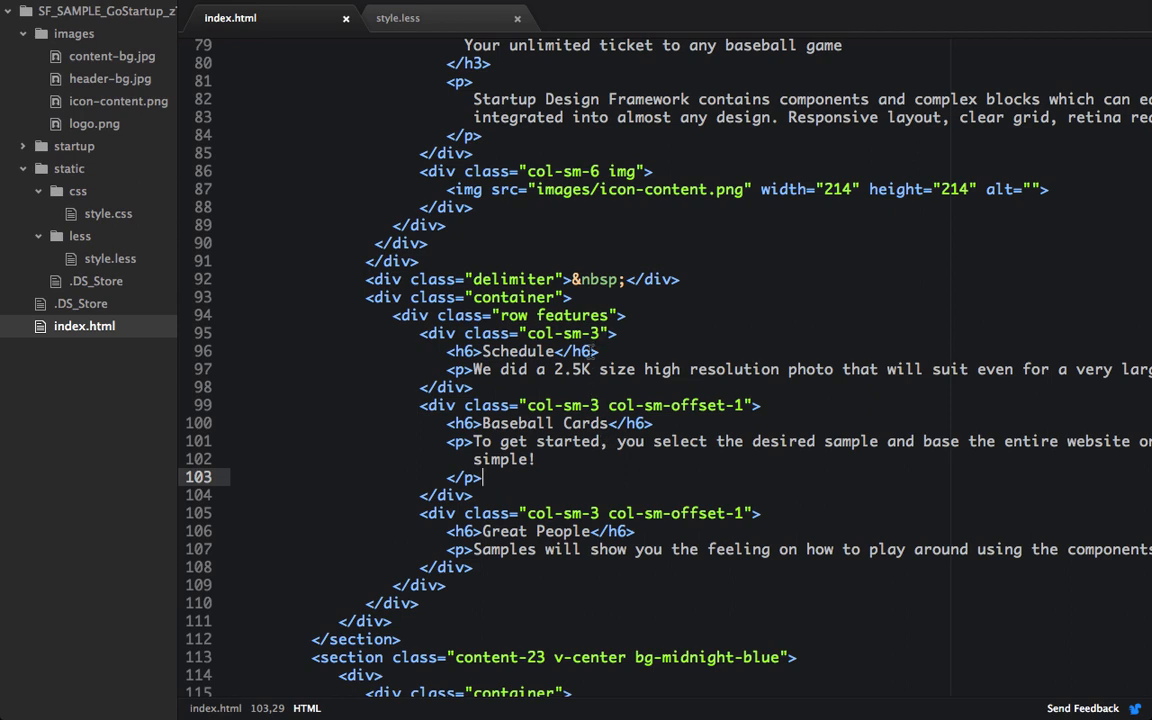
{"action": "mouse_move", "coordinate": [595, 423]}
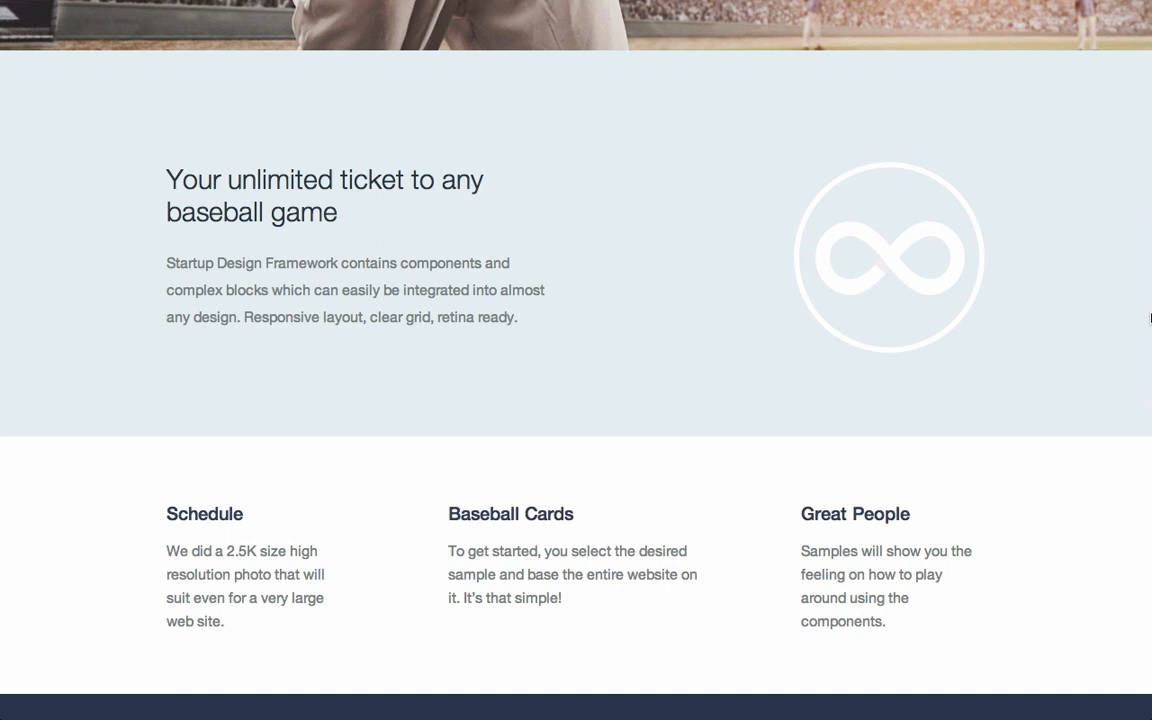
- Emulate an Apple iPhone 5 and scroll through the stacked feature columns
{"action": "scroll", "scroll_direction": "down", "scroll_amount": 3}
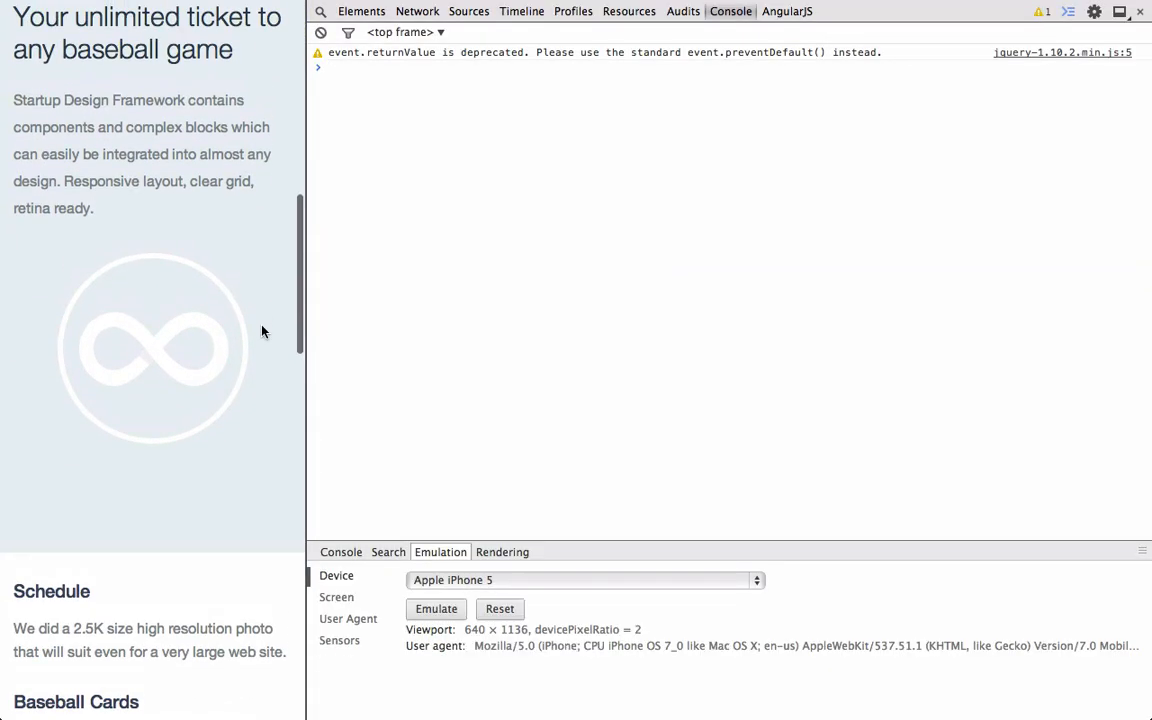
{"action": "left_click", "coordinate": [435, 609]}
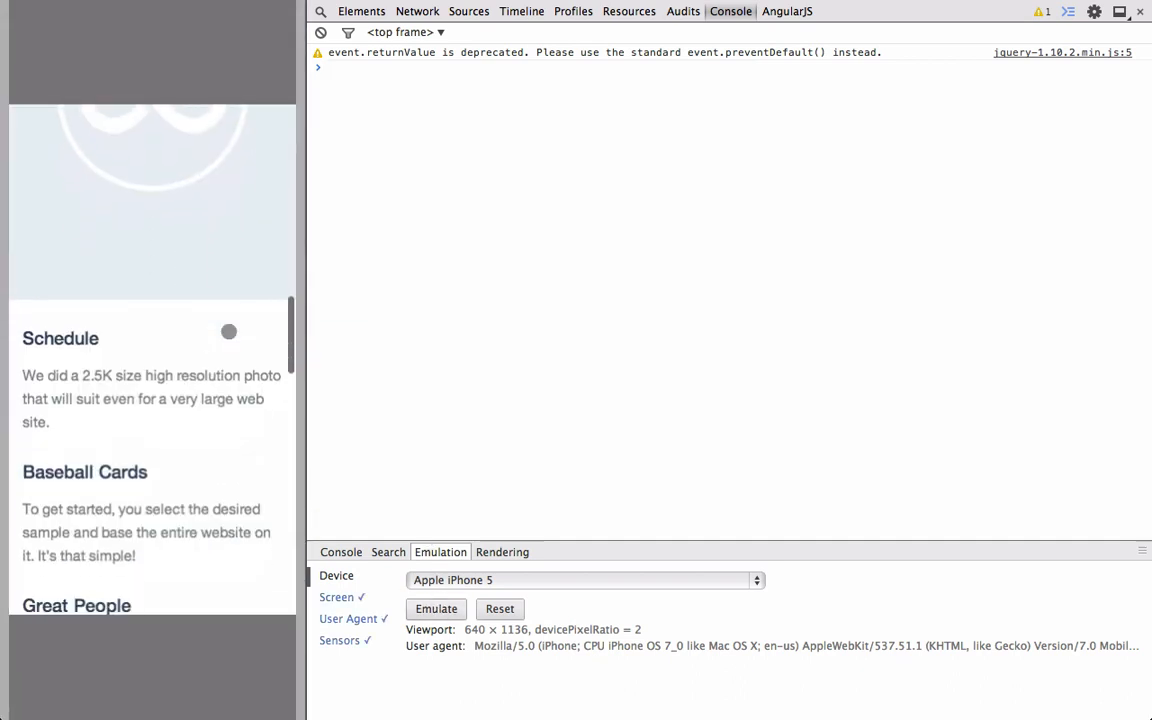
{"action": "scroll", "scroll_direction": "down", "scroll_amount": 3}
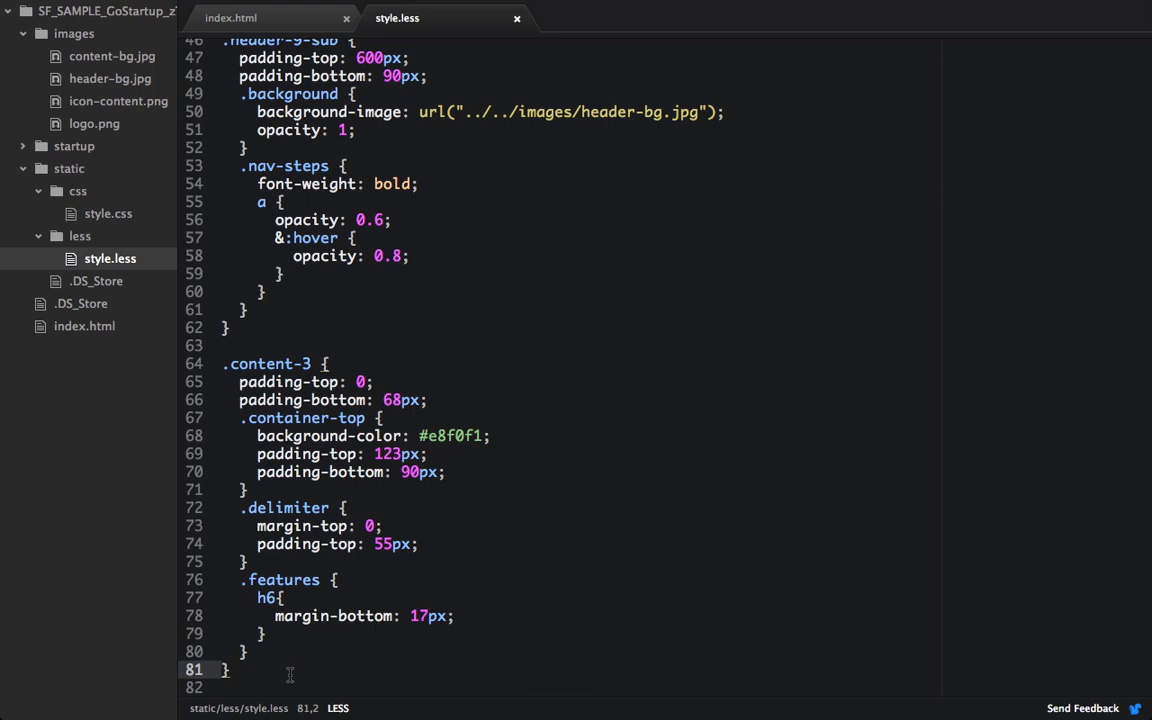
- Add a .content-23 rule with background image ../../images/content-bg.jpg
{"action": "type", "text": ".content"}
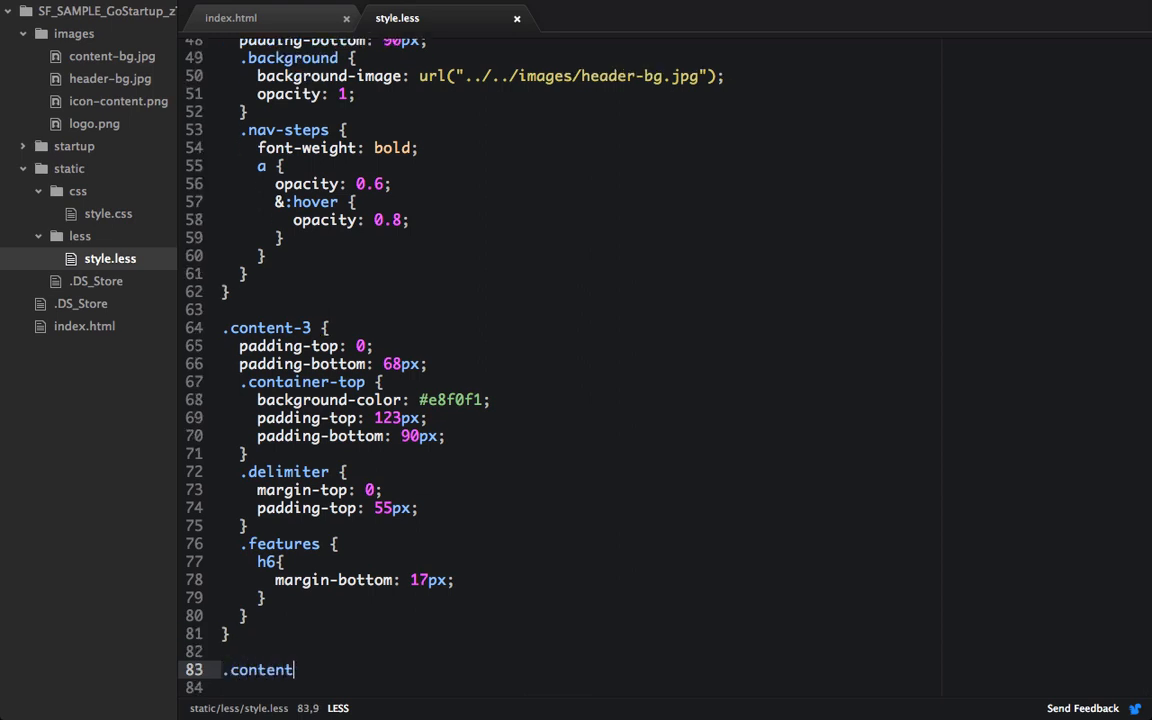
{"action": "type", "text": "-23 {"}
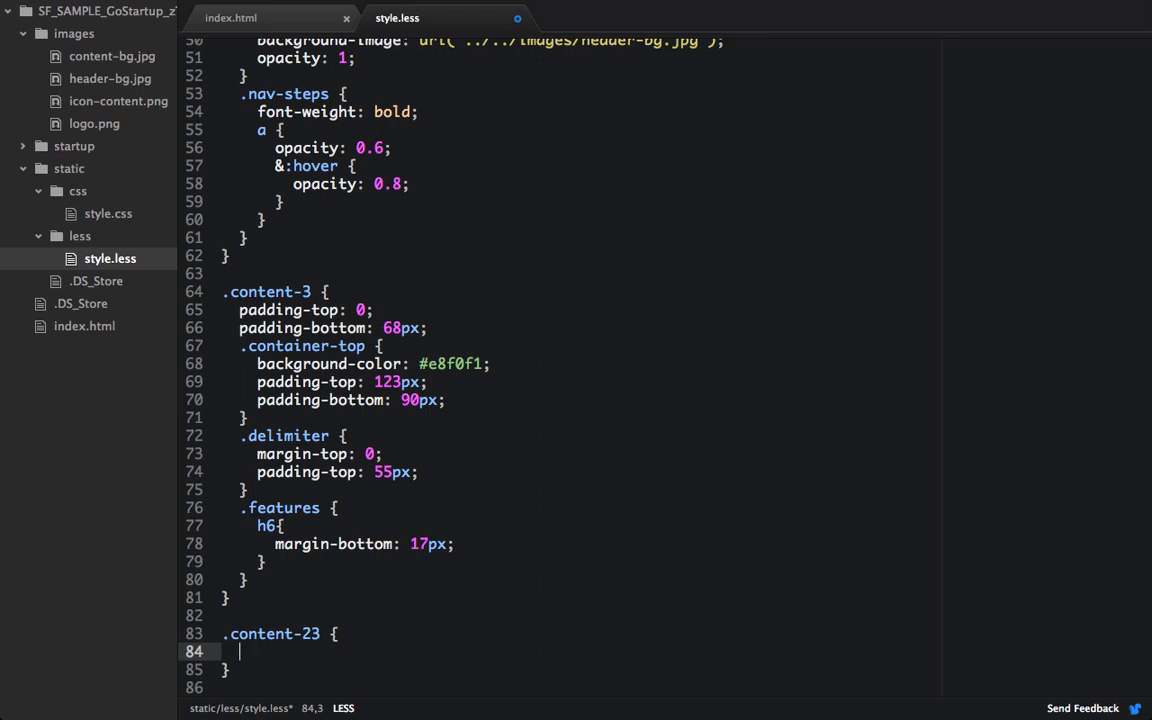
{"action": "type", "text": "background-image: url(\"../../images/content-bg.jpg\");"}
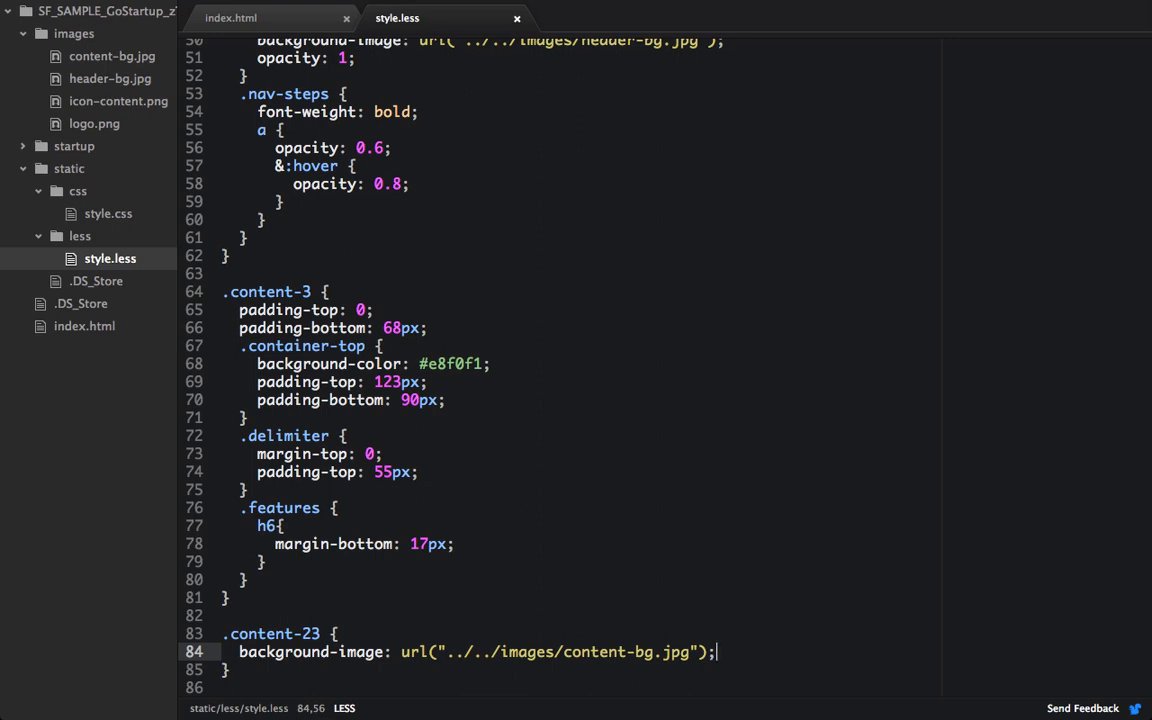
{"action": "mouse_move", "coordinate": [648, 490]}
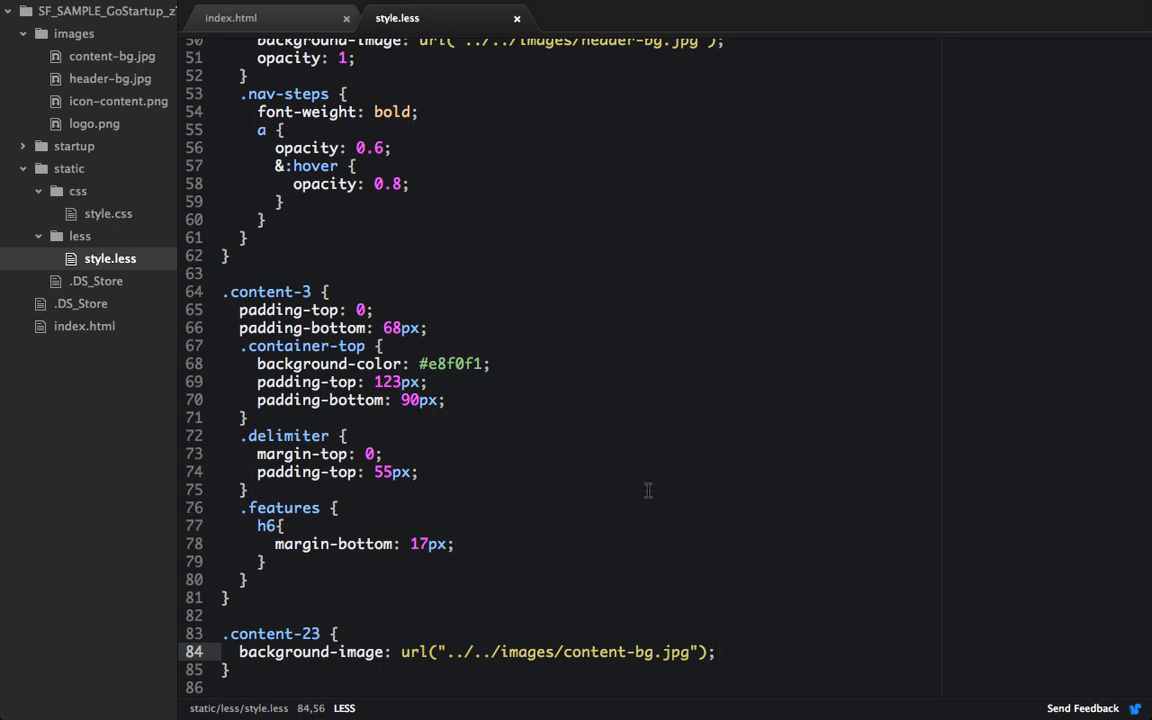
- Make the hero-unit h1 bold, with 50px font size at min-width 767px
{"action": "type", "text": ".hero"}
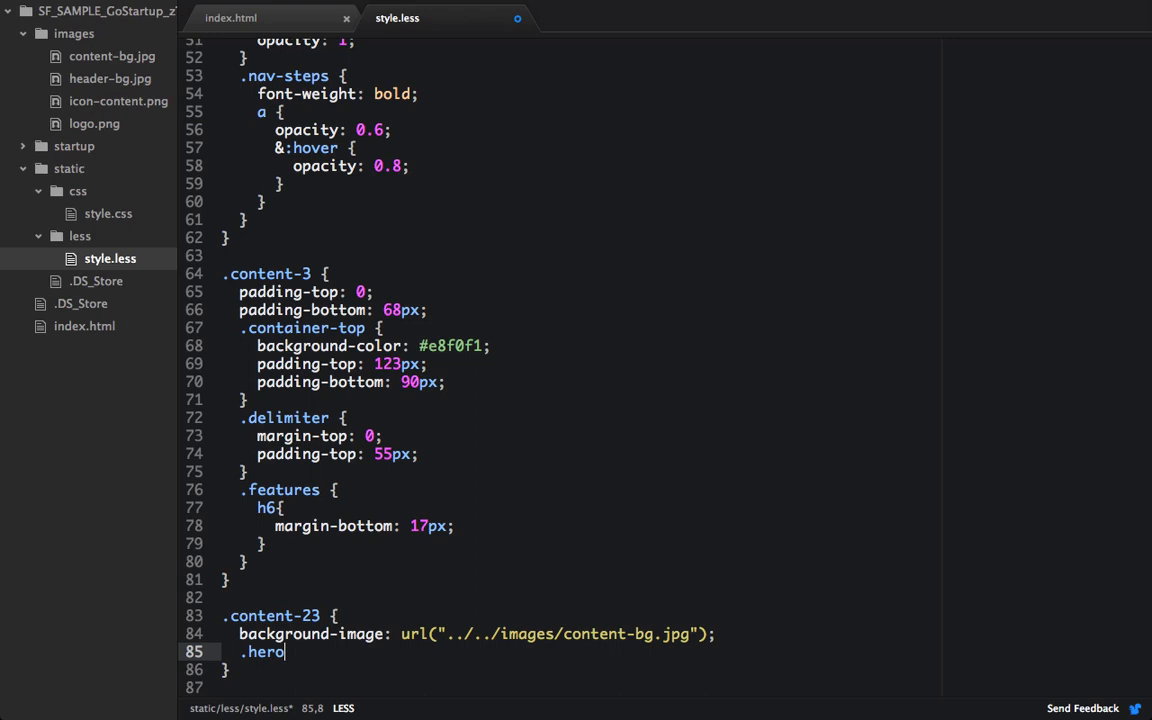
{"action": "type", "text": "-unit.h"}
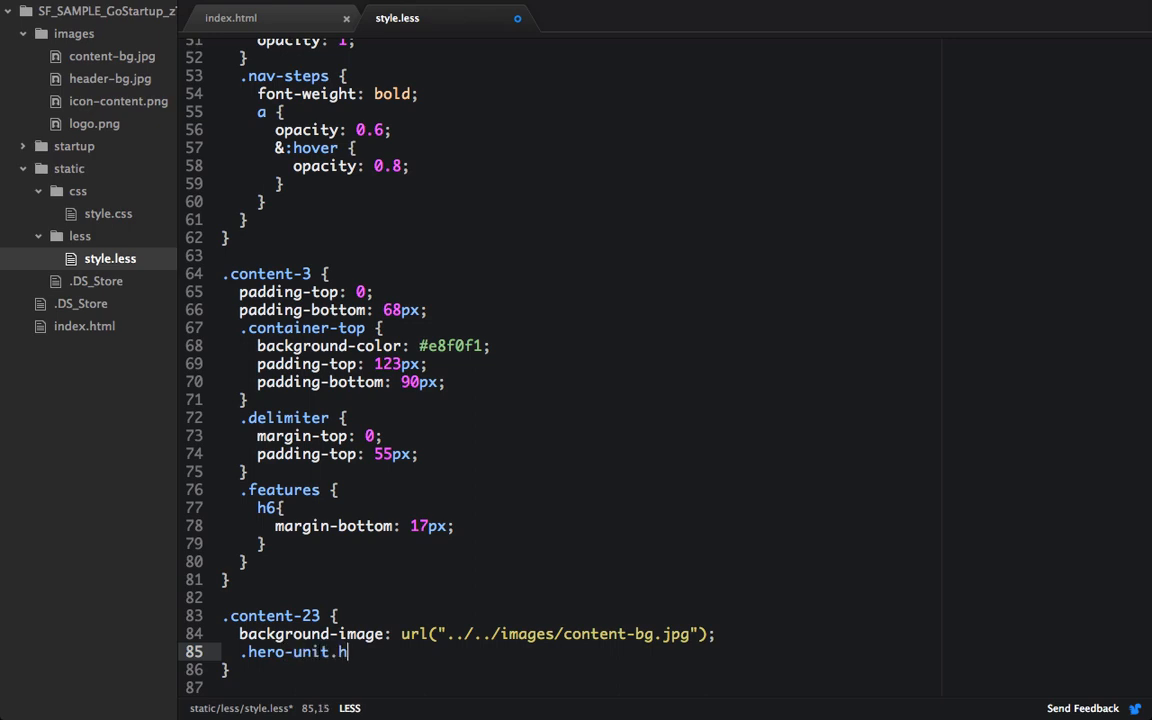
{"action": "type", "text": "ero-unit-bordered h1 {"}
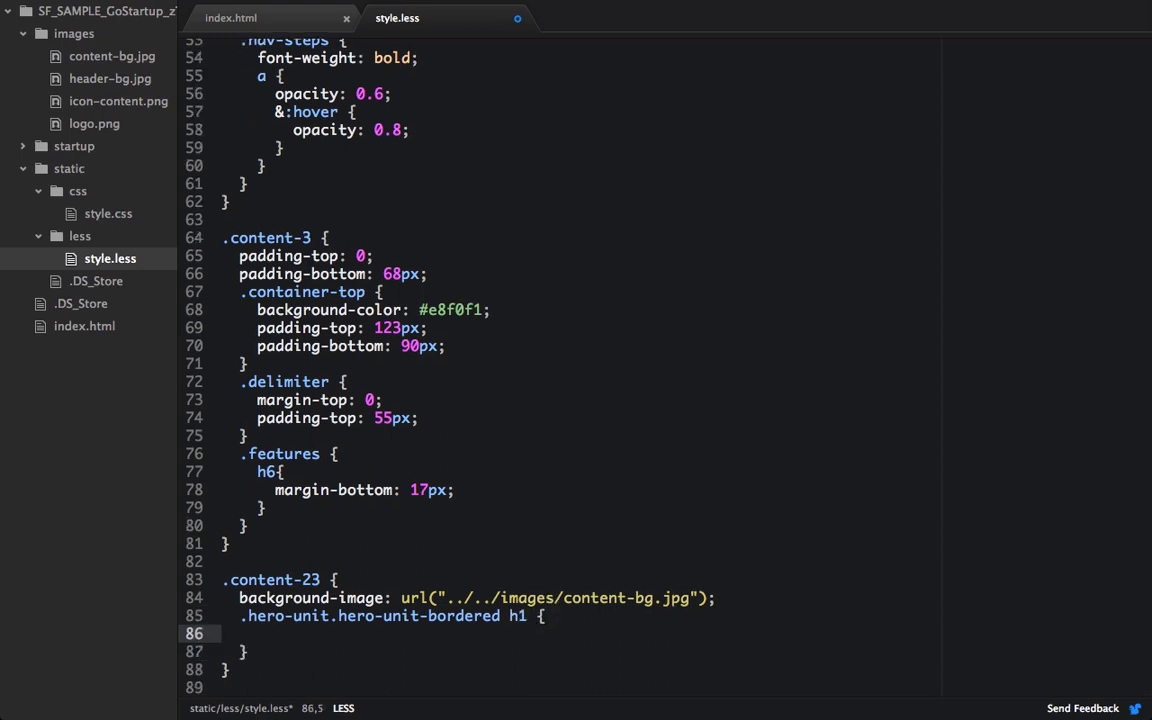
{"action": "type", "text": "font-weight: bold;"}
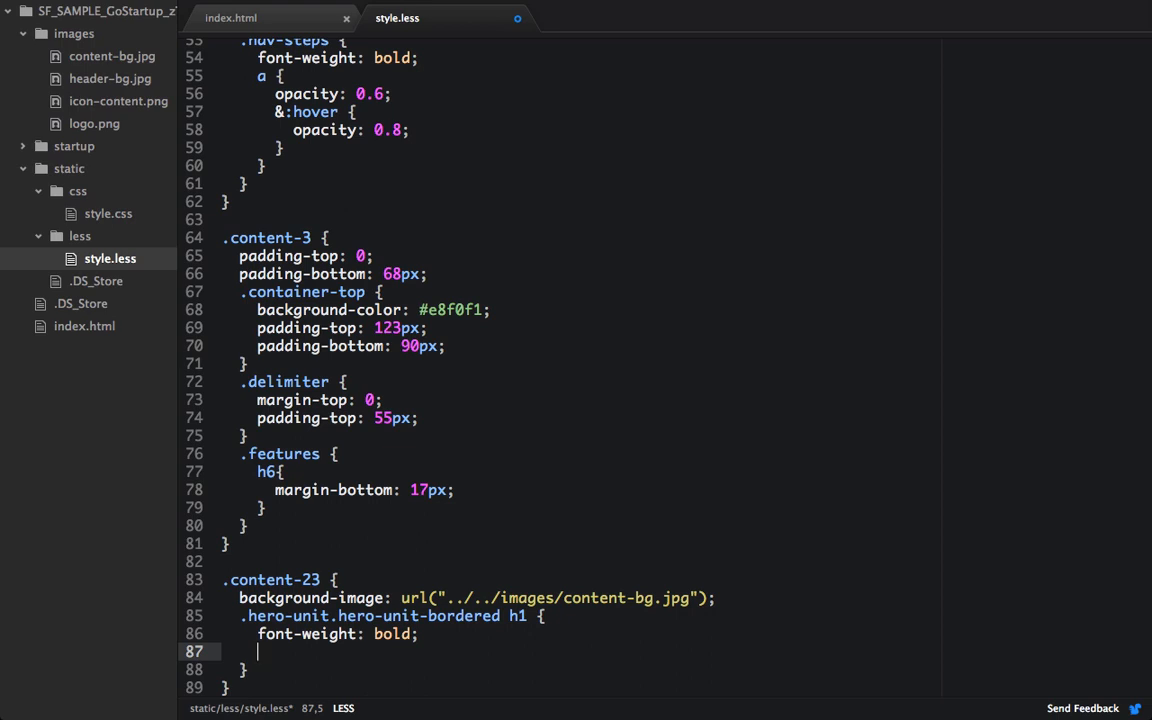
{"action": "type", "text": "@media(min-width: 767px) {"}
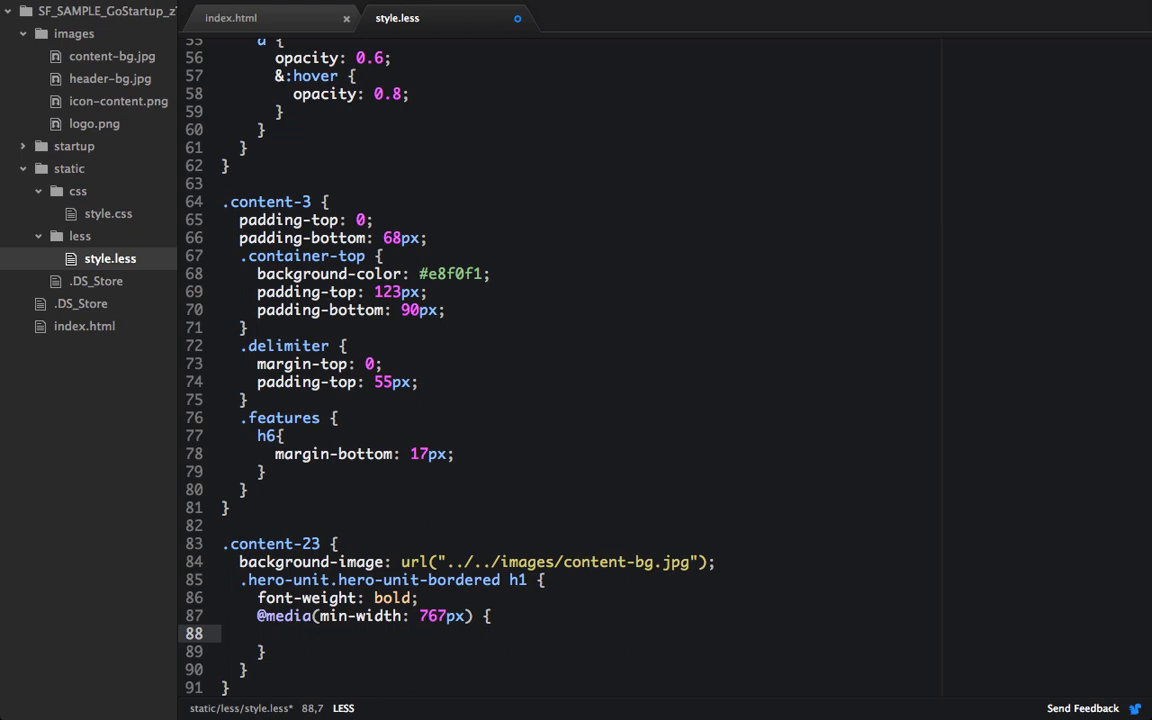
{"action": "type", "text": "font-size: 5"}
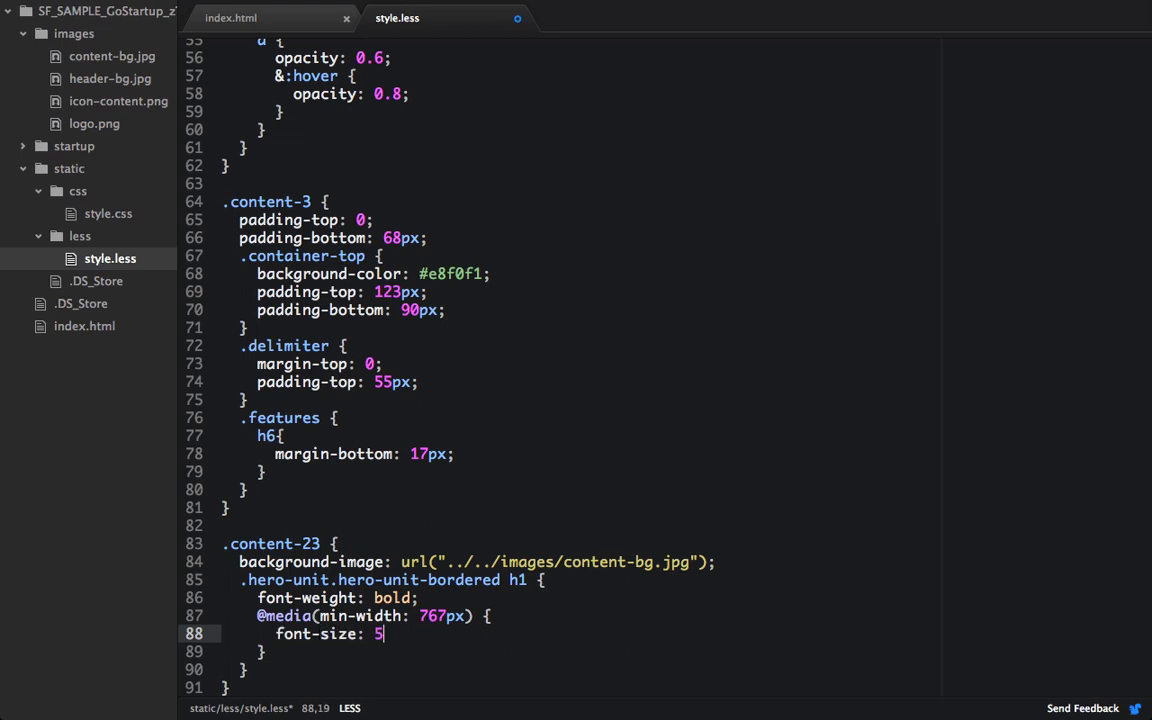
{"action": "type", "text": "0px;"}
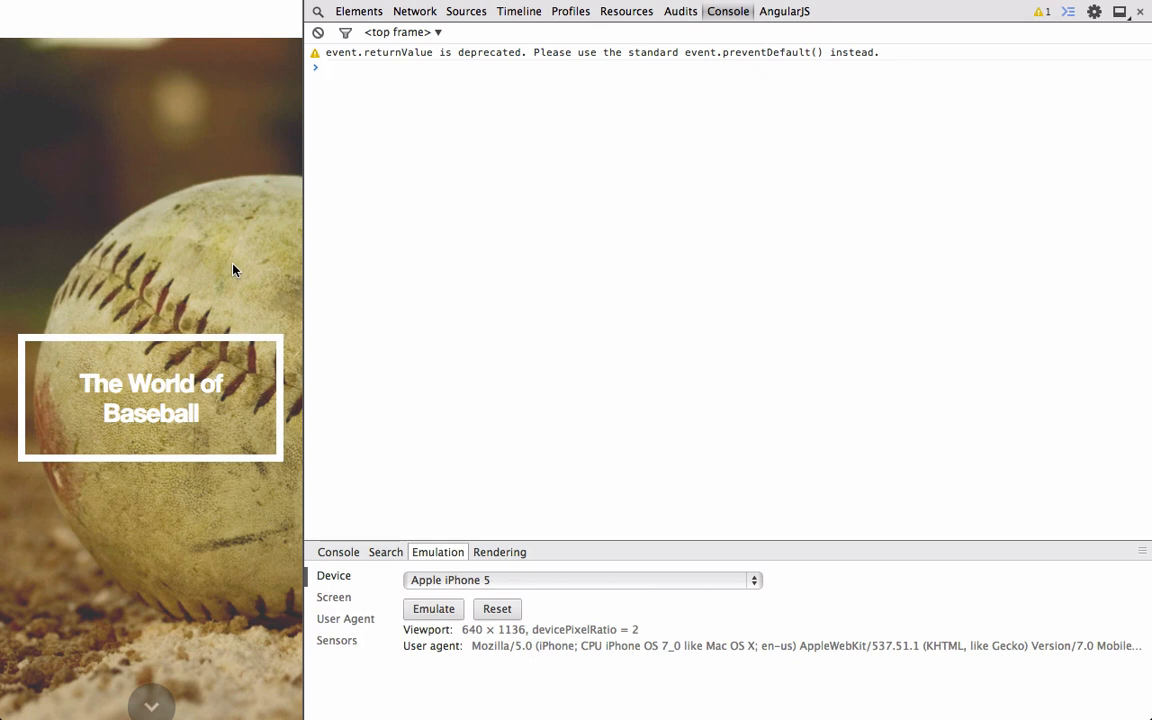
{"action": "mouse_move", "coordinate": [259, 291]}
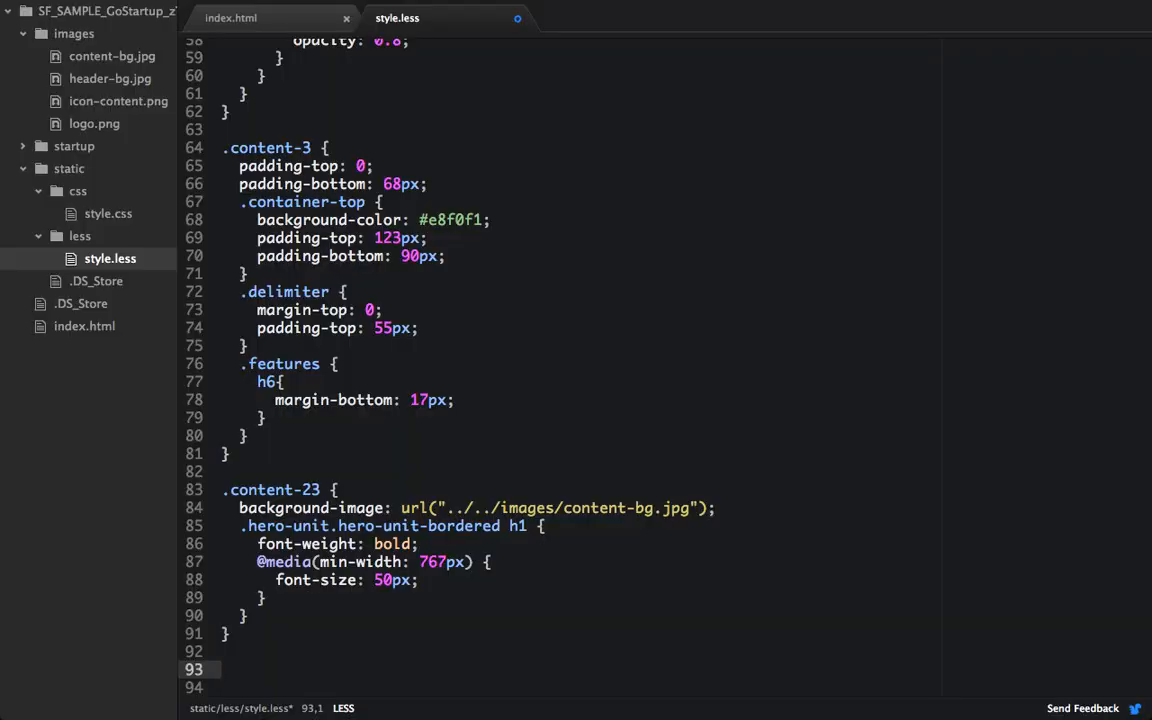
- Add a .content-12 wide-button rule with #2a2a2a background and vertical padding
{"action": "type", "text": ".conten"}
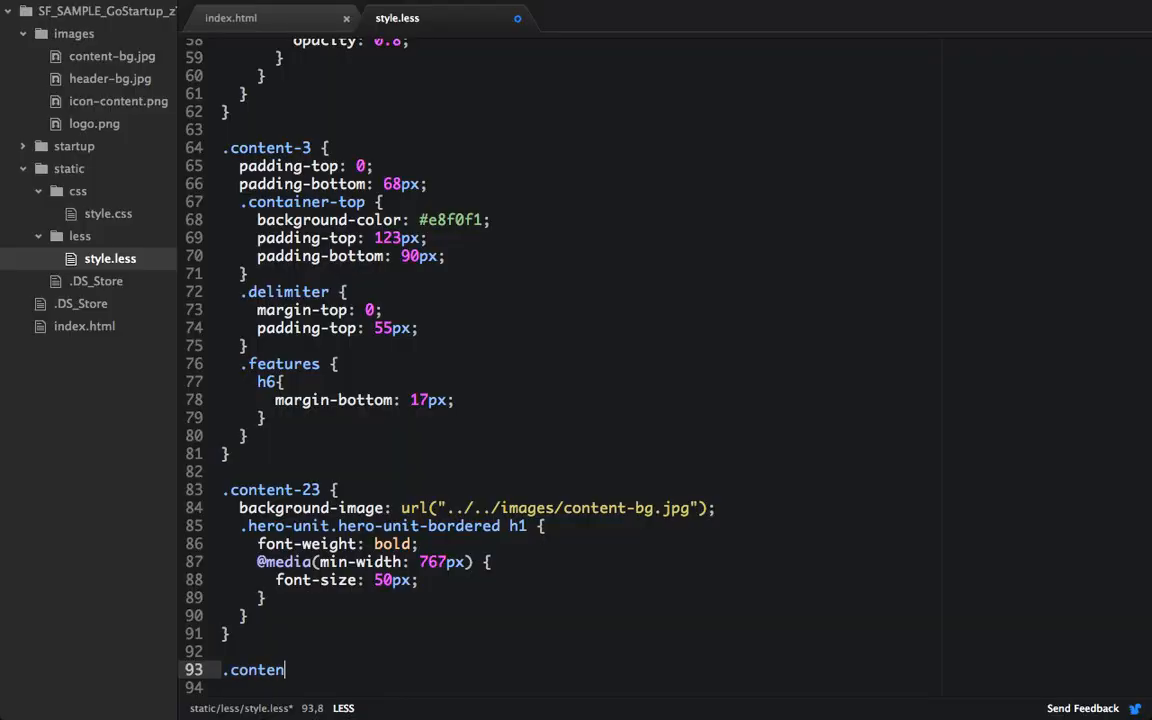
{"action": "type", "text": "-12 {"}
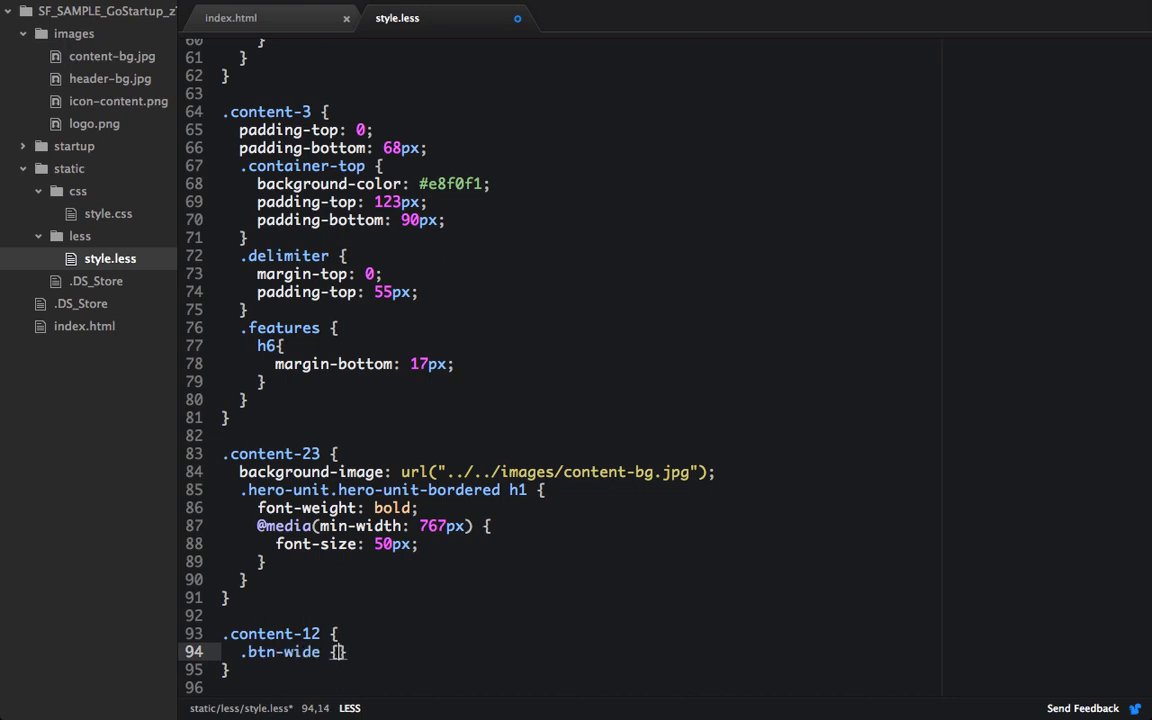
{"action": "type", "text": "backgro"}
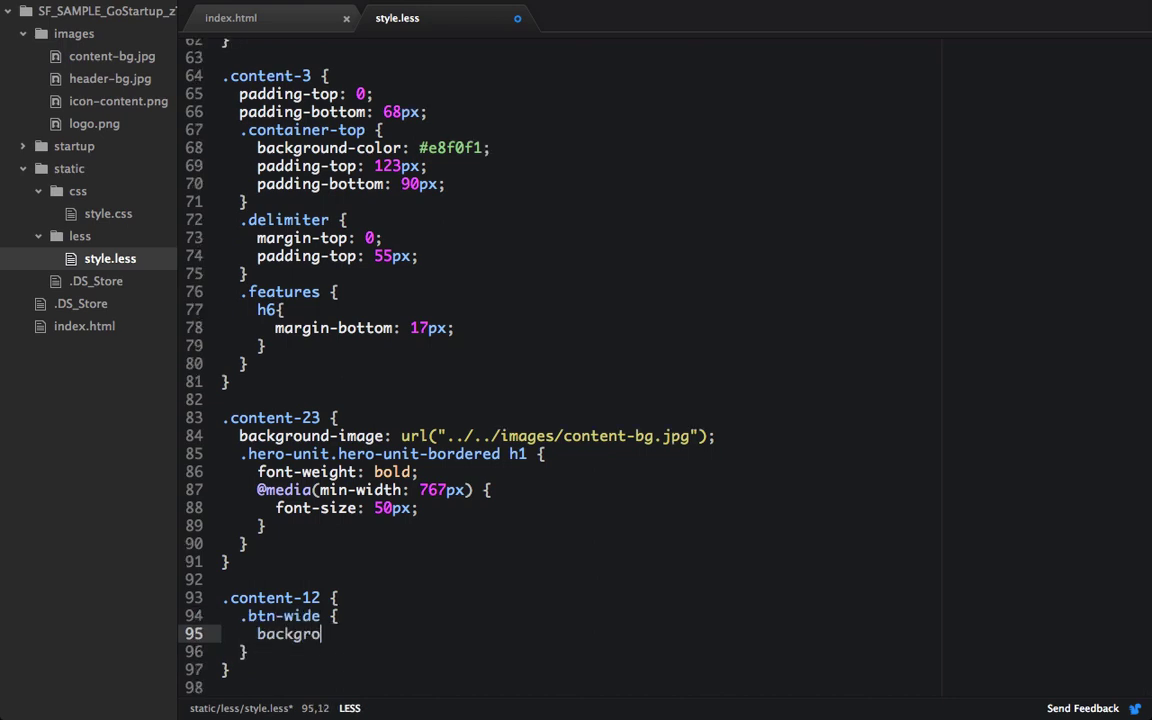
{"action": "type", "text": "und: #"}
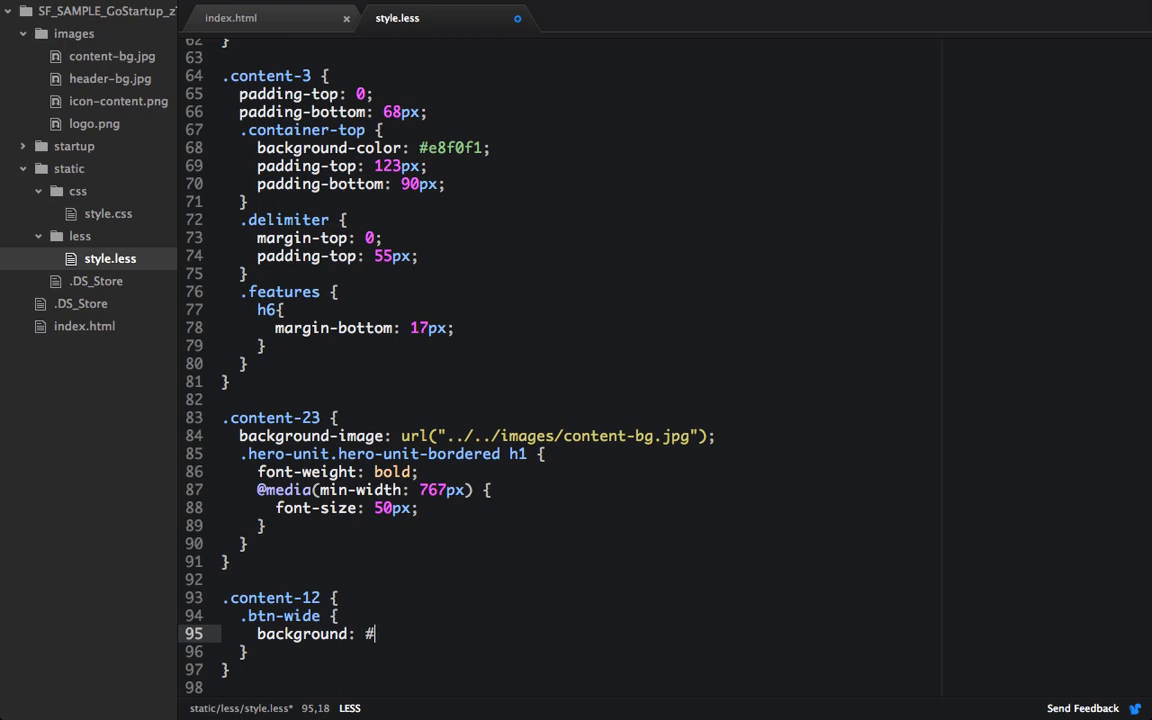
{"action": "type", "text": "2a2a2a;"}
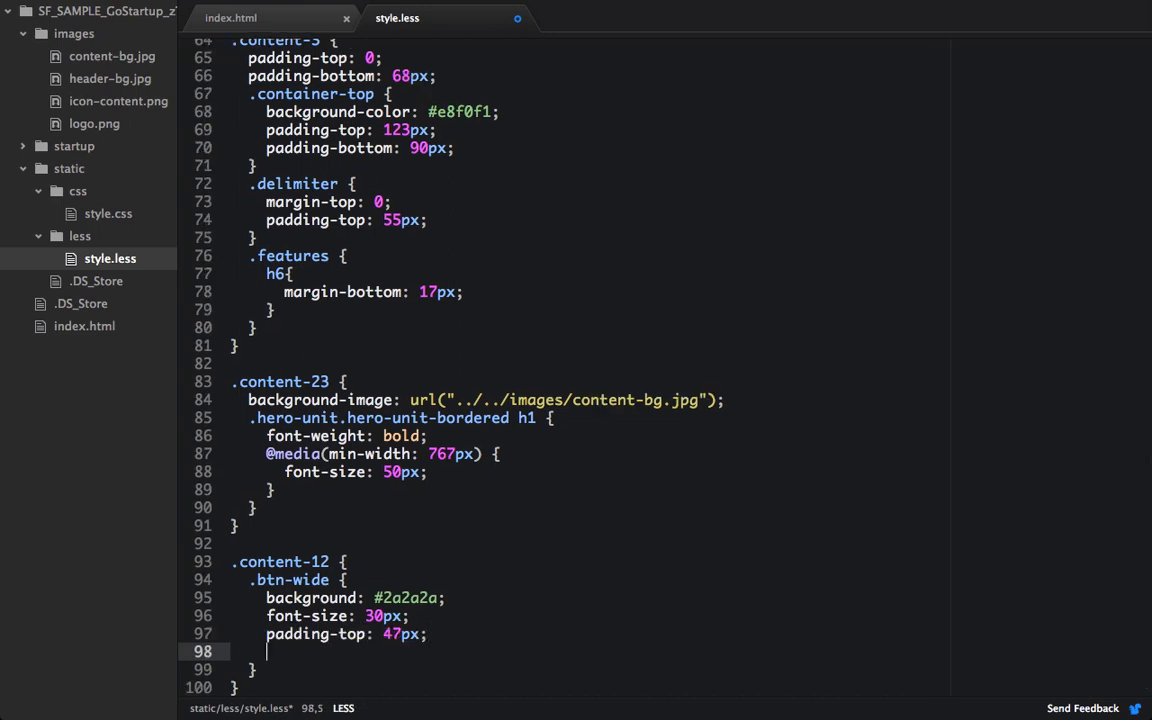
{"action": "type", "text": "padding-botton: 47px;"}
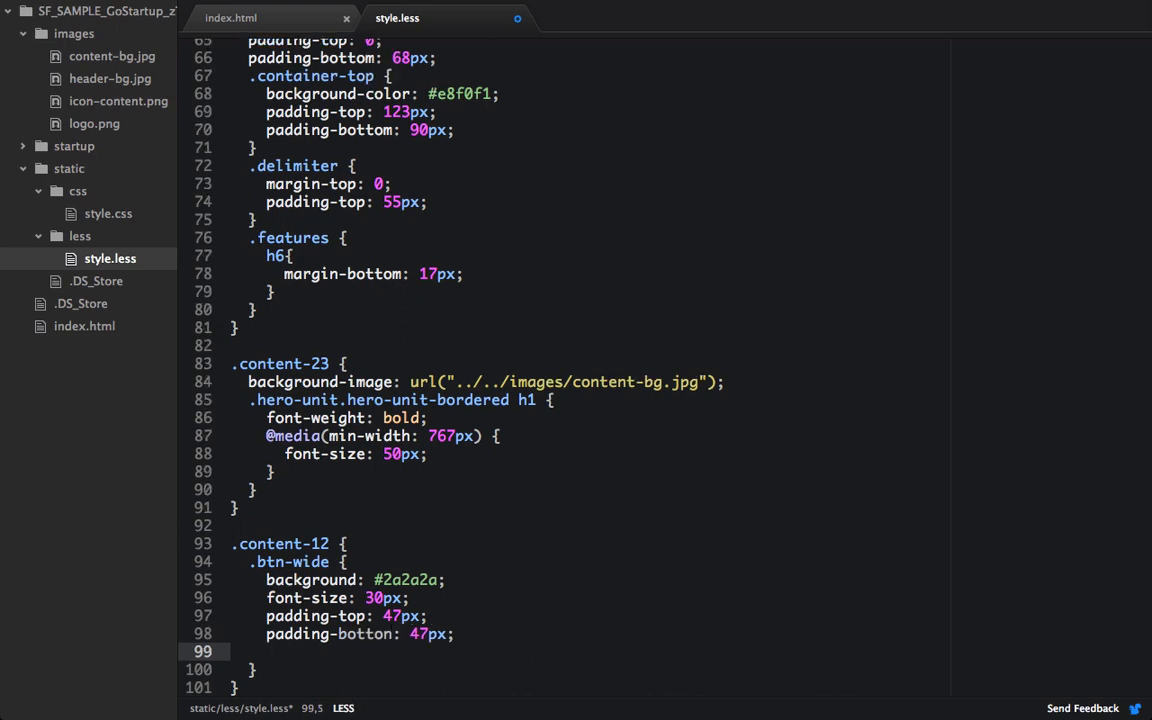
- Give the wide button a #222222 hover background with a 0.245s webkit transition
{"action": "type", "text": "&:hover {"}
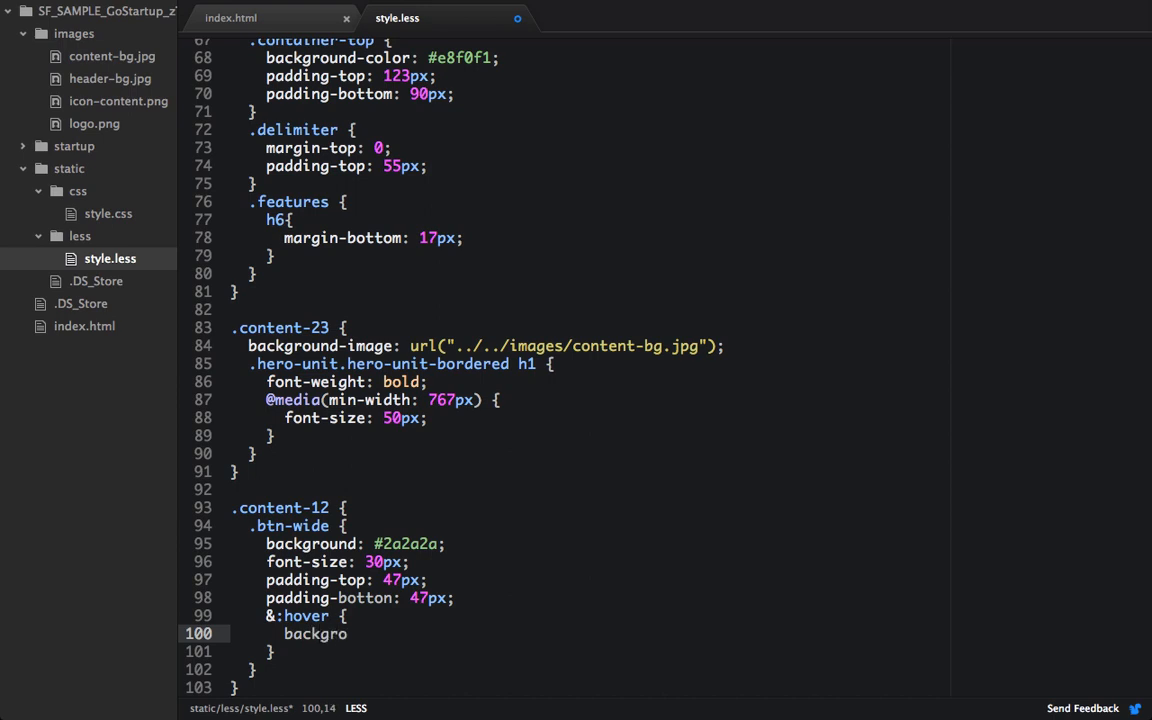
{"action": "type", "text": "und: #"}
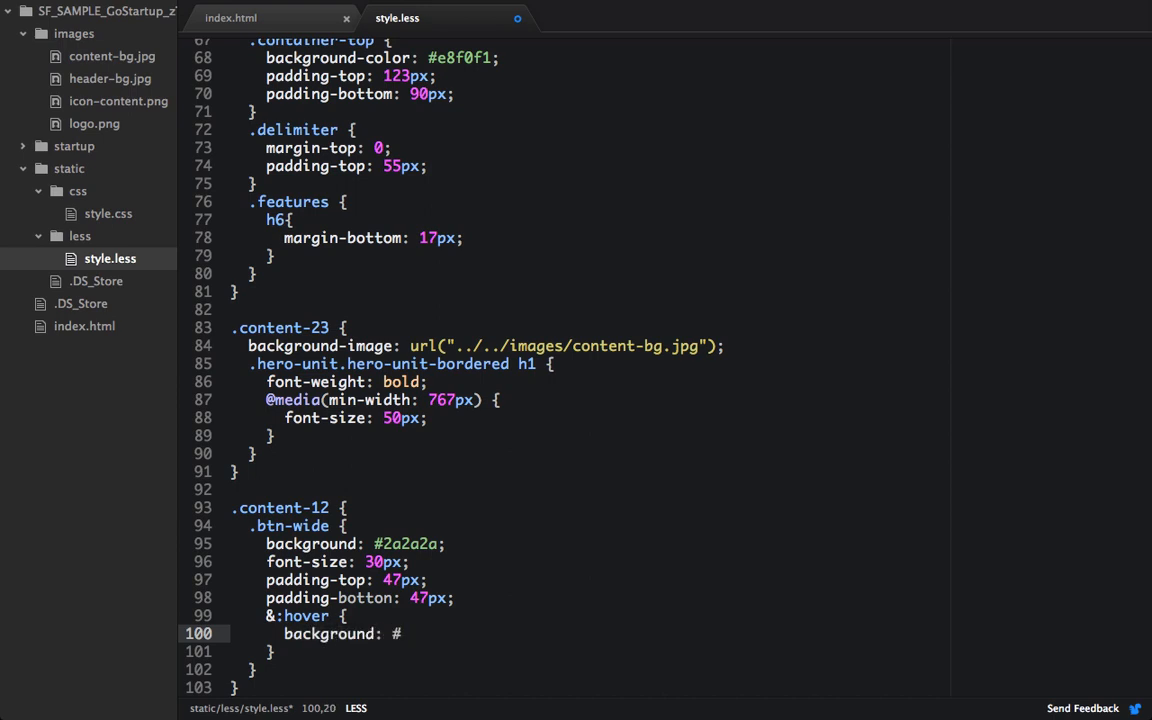
{"action": "type", "text": "222222;"}
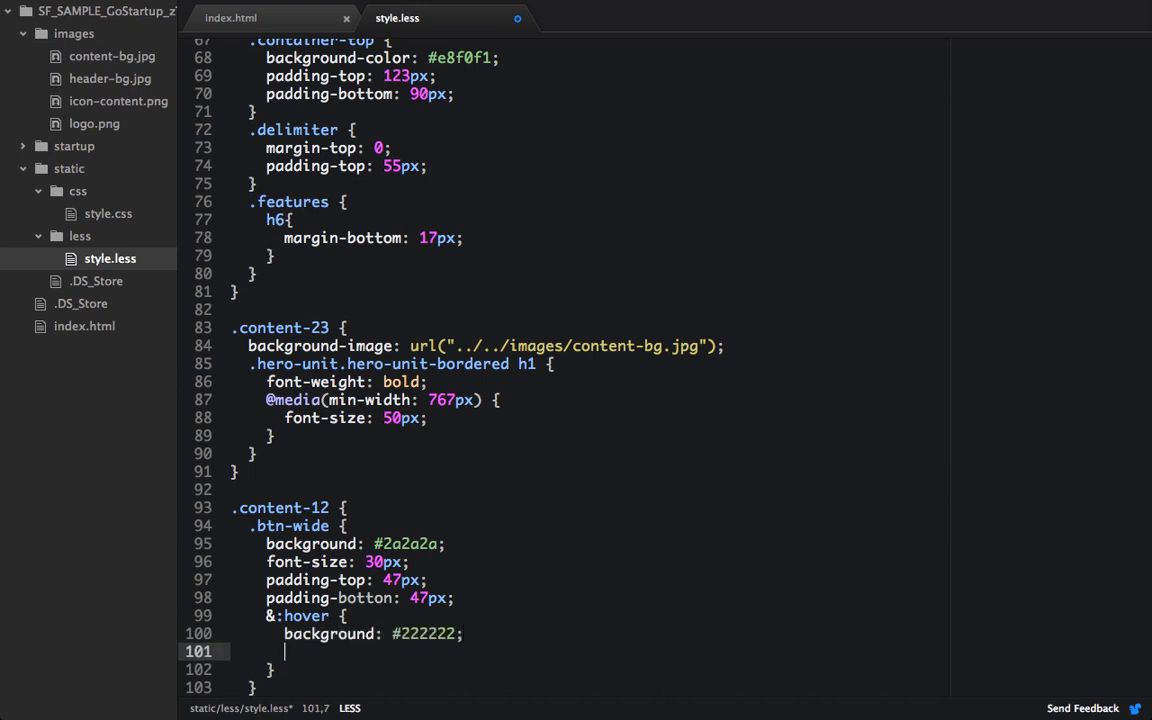
{"action": "type", "text": "-w"}
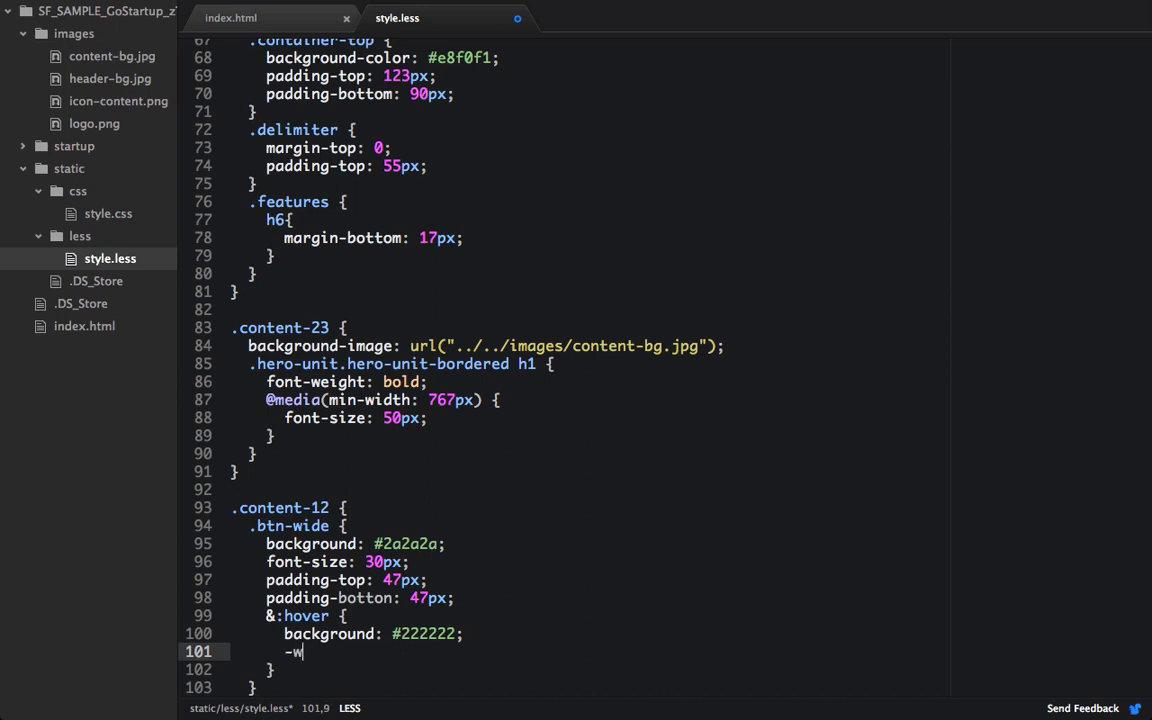
{"action": "type", "text": "ebkit-tr"}
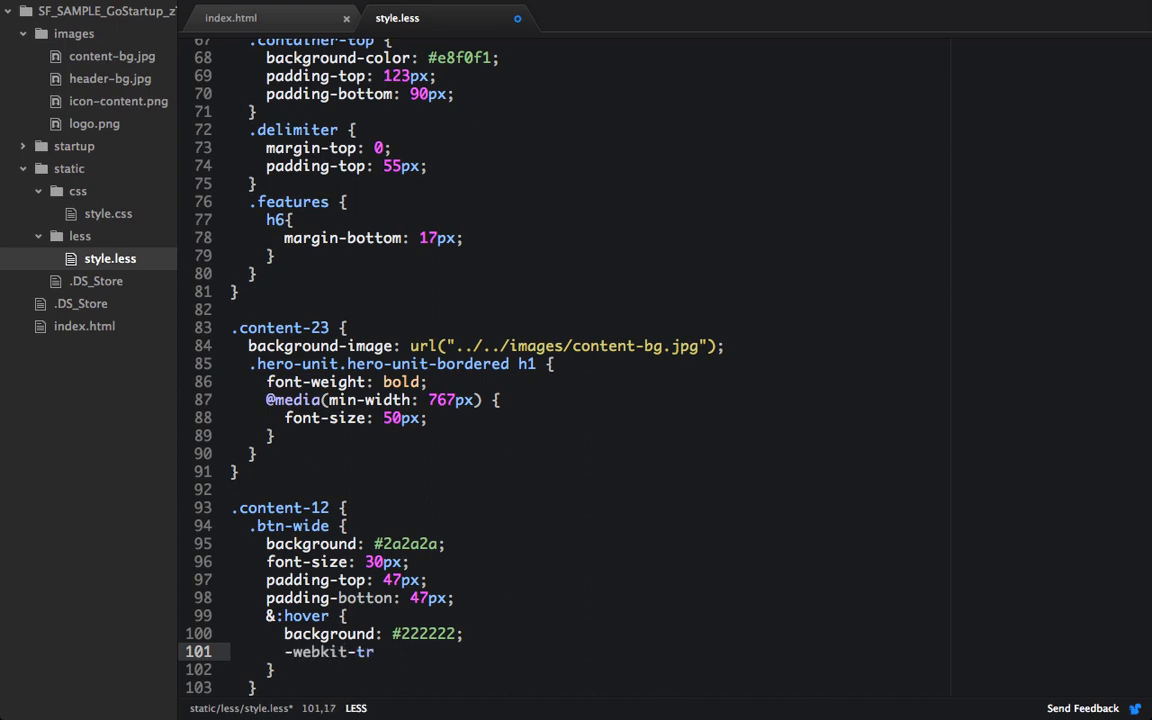
{"action": "type", "text": "ansition:"}
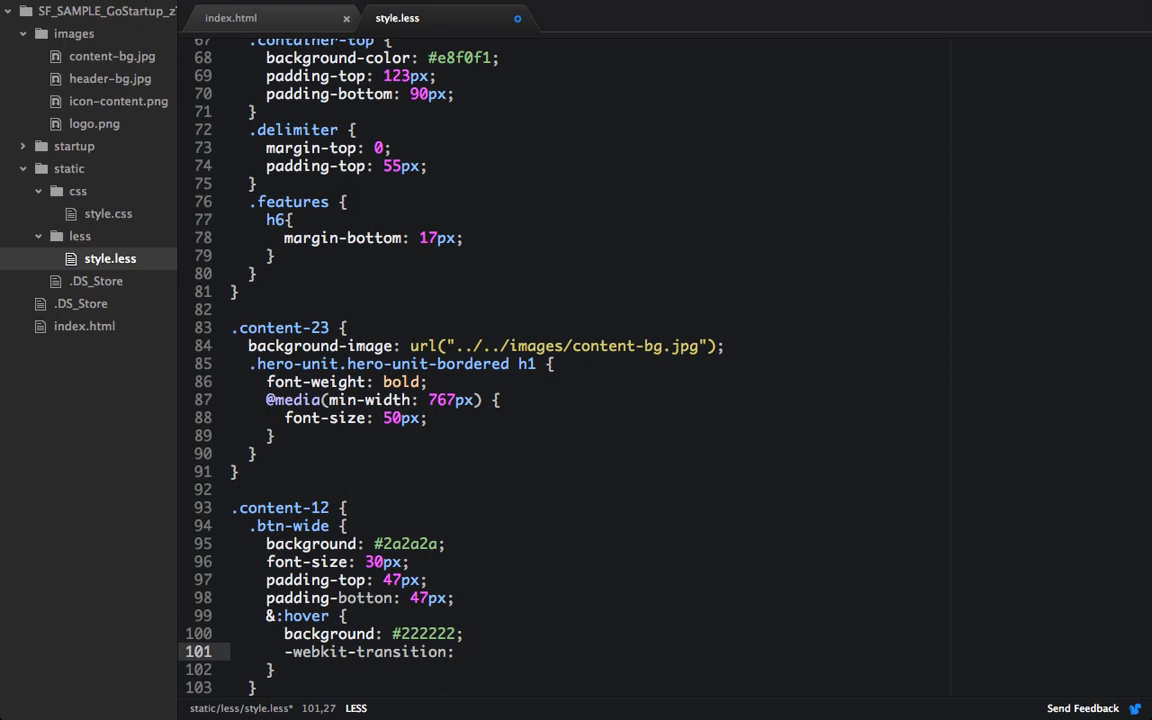
{"action": "type", "text": "0.24"}
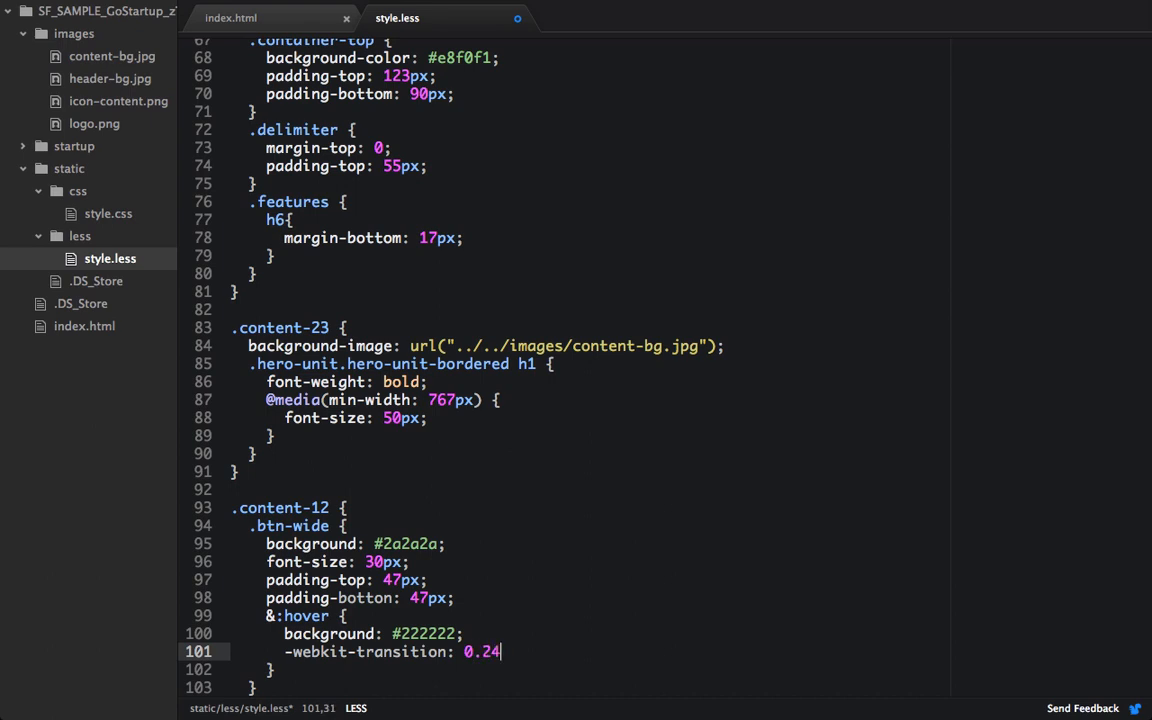
{"action": "type", "text": "5s"}
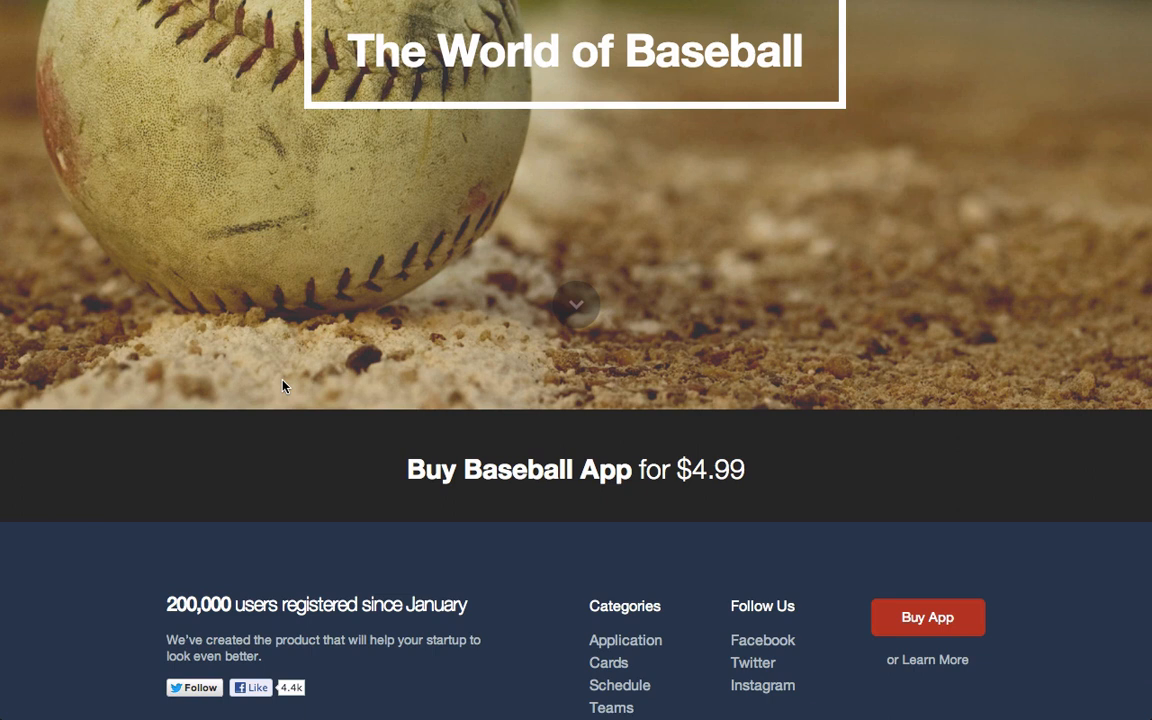
{"action": "mouse_move", "coordinate": [310, 440]}
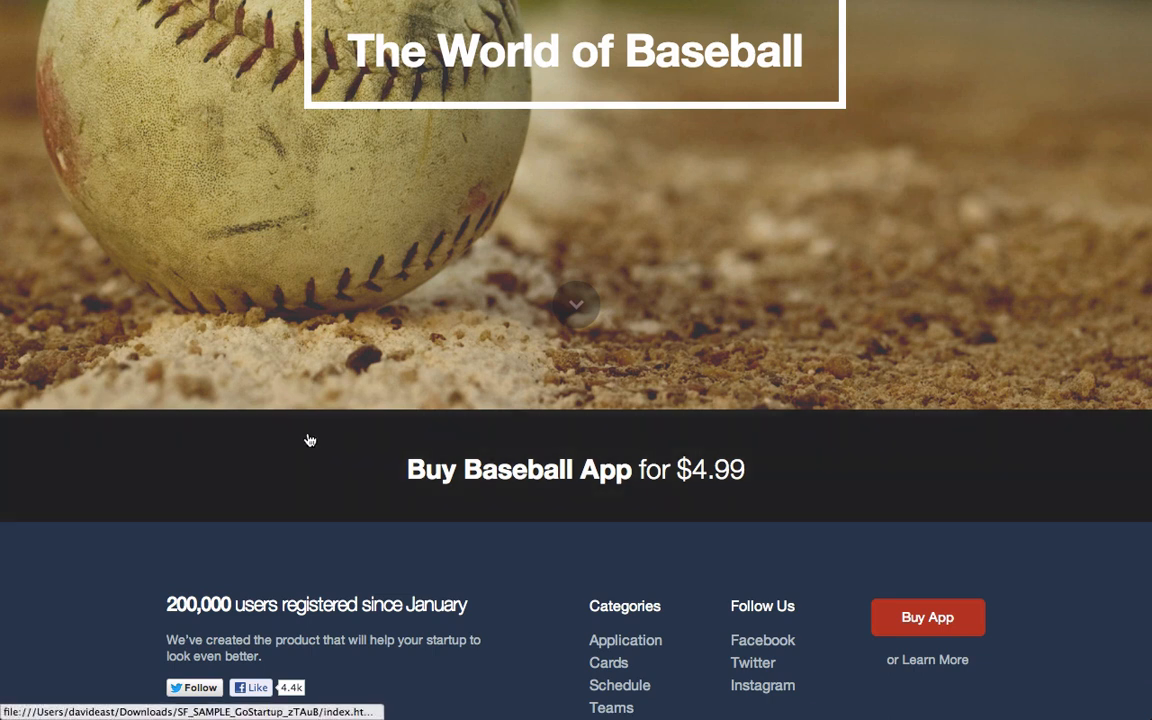
{"action": "mouse_move", "coordinate": [310, 446]}
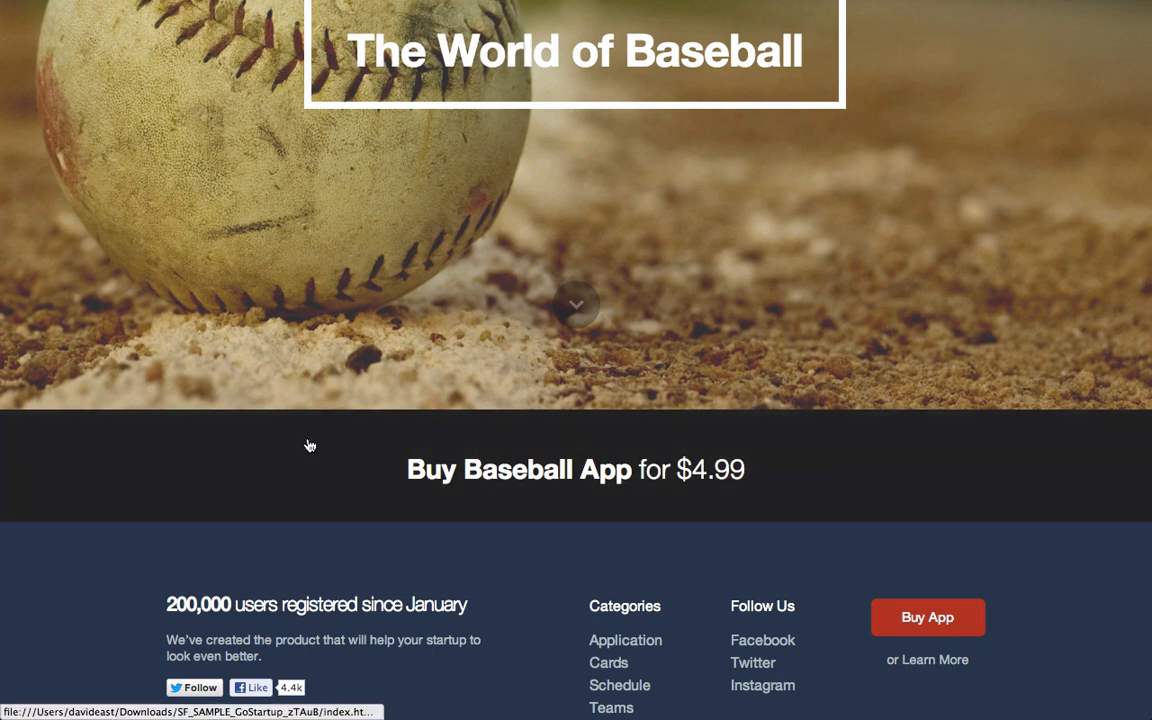
- Scroll the reloaded page down to the dark Buy Baseball App bar and footer
{"action": "scroll", "scroll_direction": "up", "scroll_amount": 3}
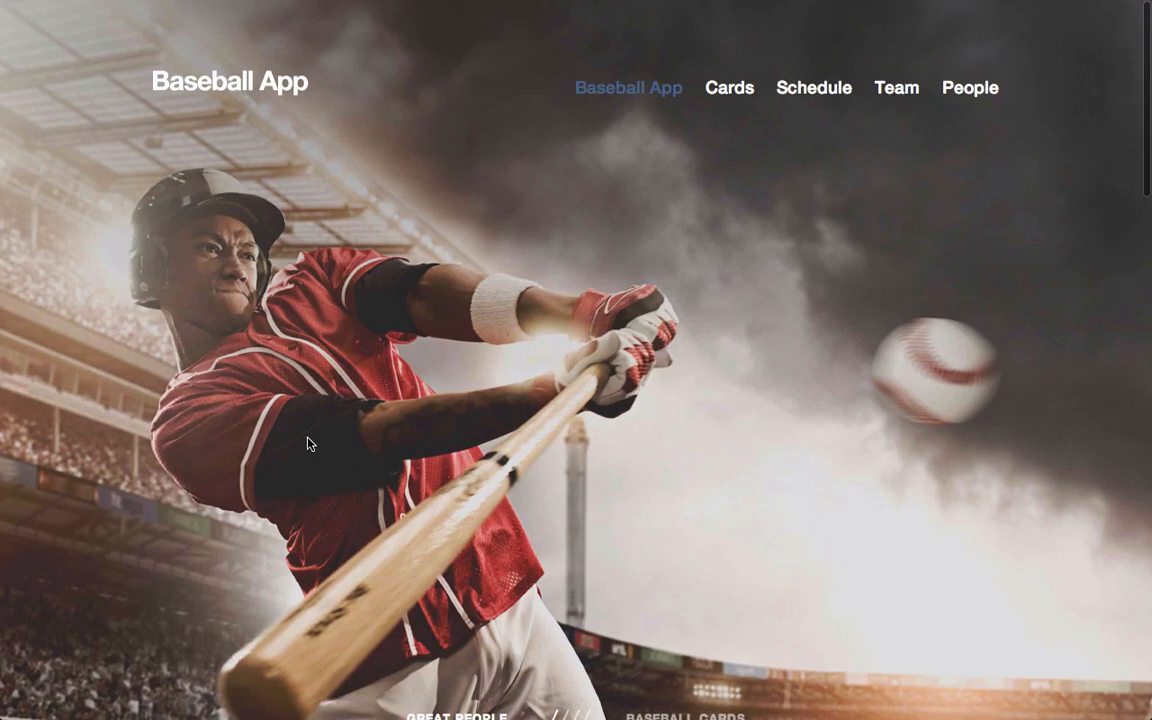
{"action": "scroll", "scroll_direction": "down", "scroll_amount": 3}
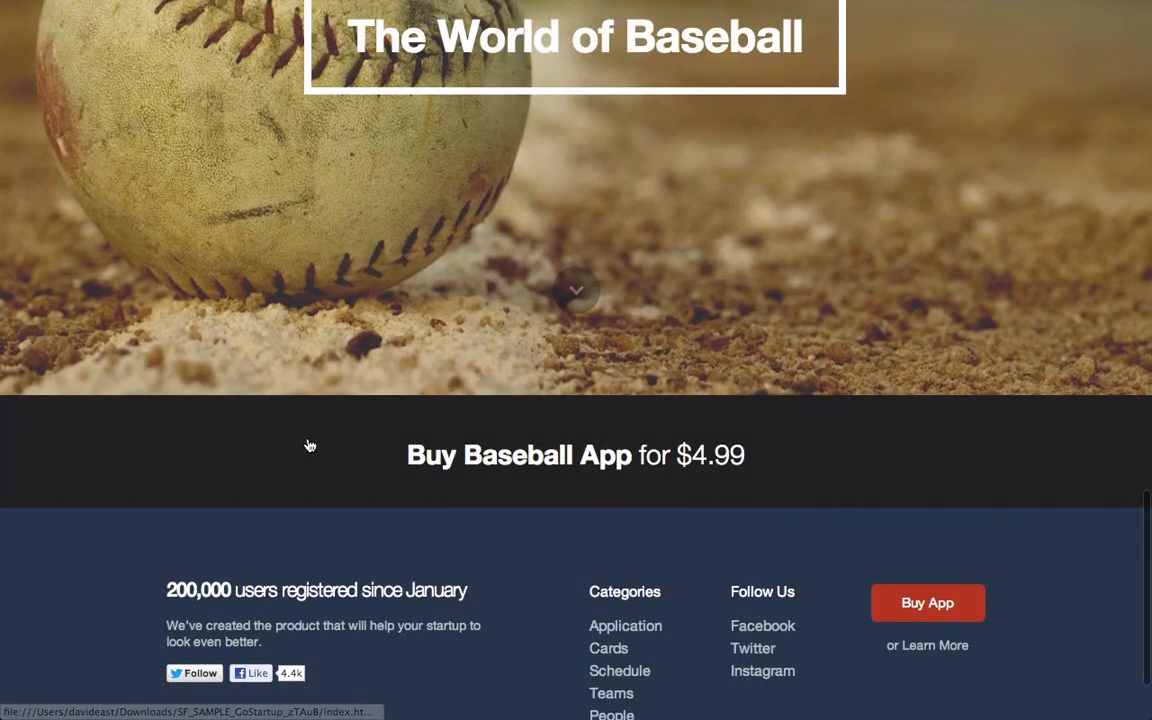
{"action": "scroll", "scroll_direction": "down", "scroll_amount": 3}
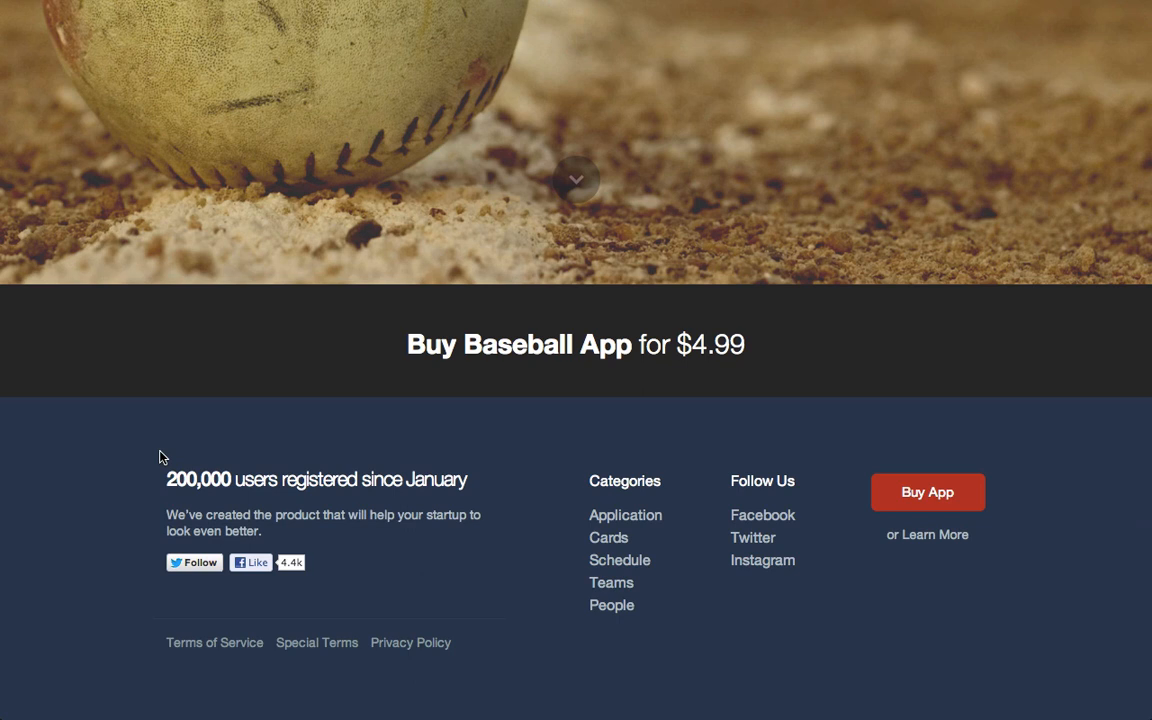
{"action": "scroll", "scroll_direction": "down", "scroll_amount": 3}
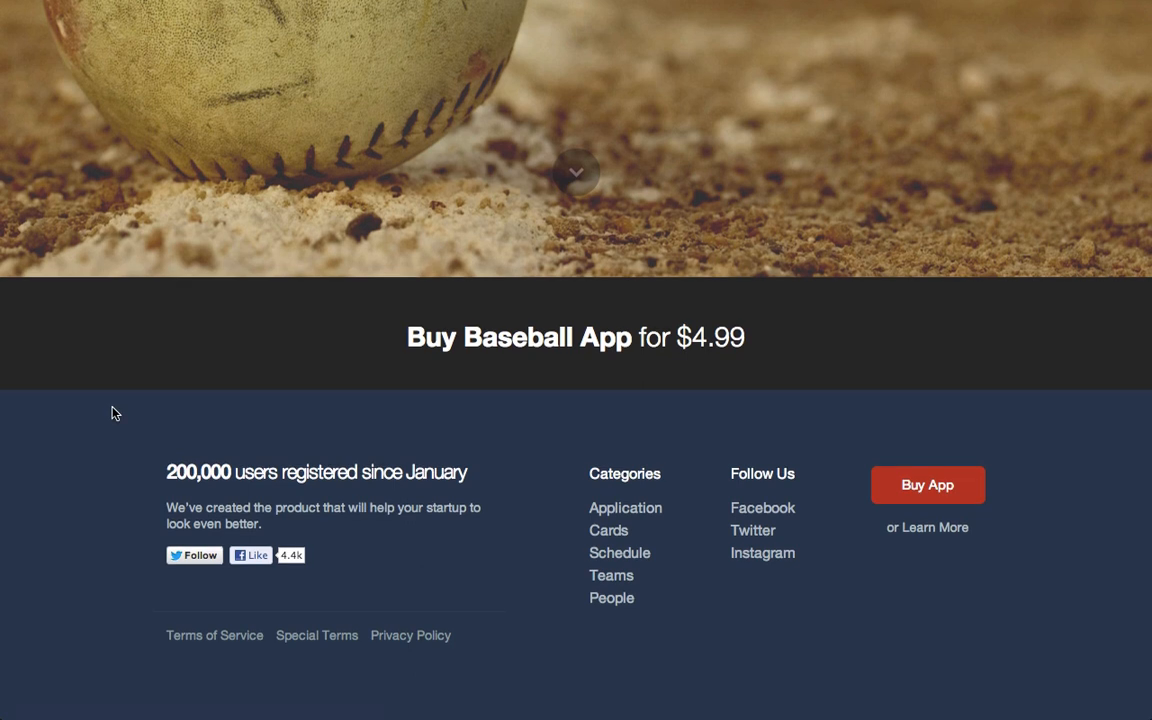